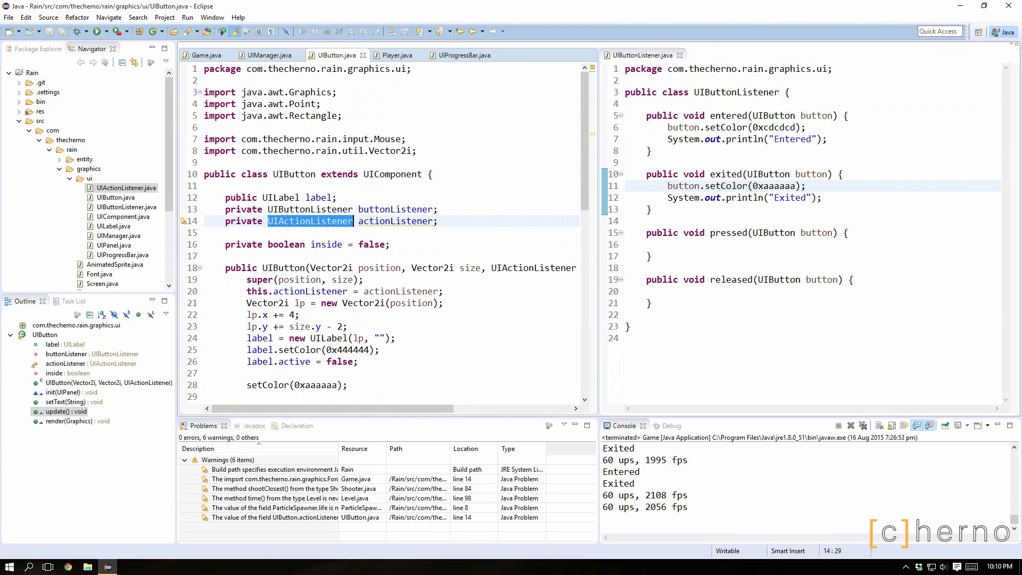
Close the running game and start editing inside UIButton's update method
scroll("down", 3)
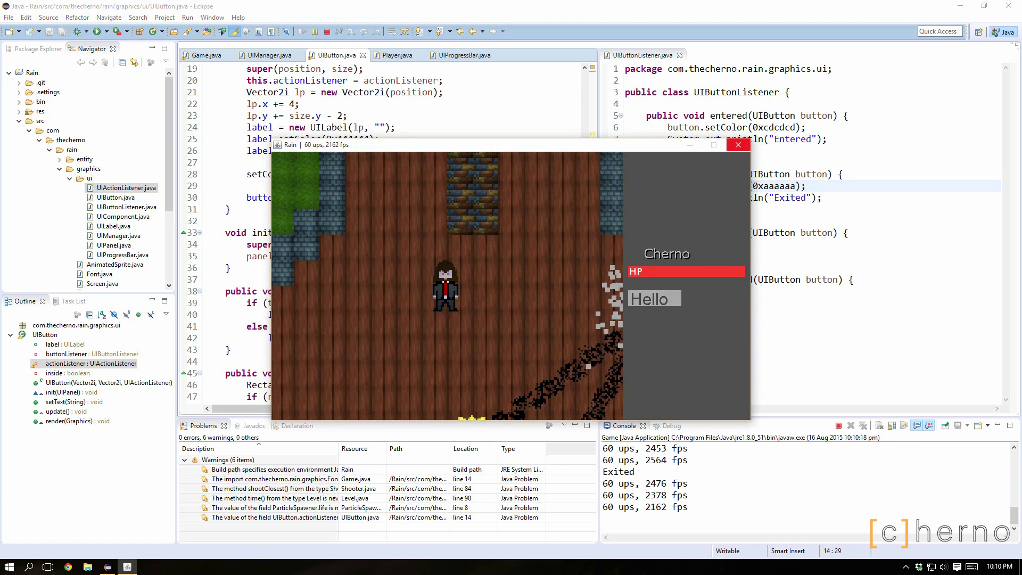
left_click(737, 144)
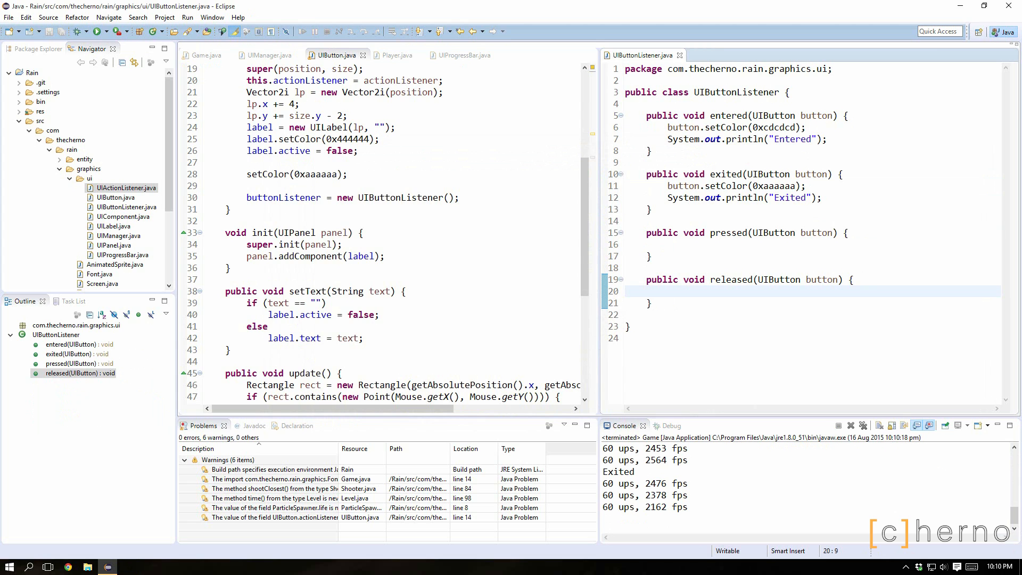
left_click(668, 292)
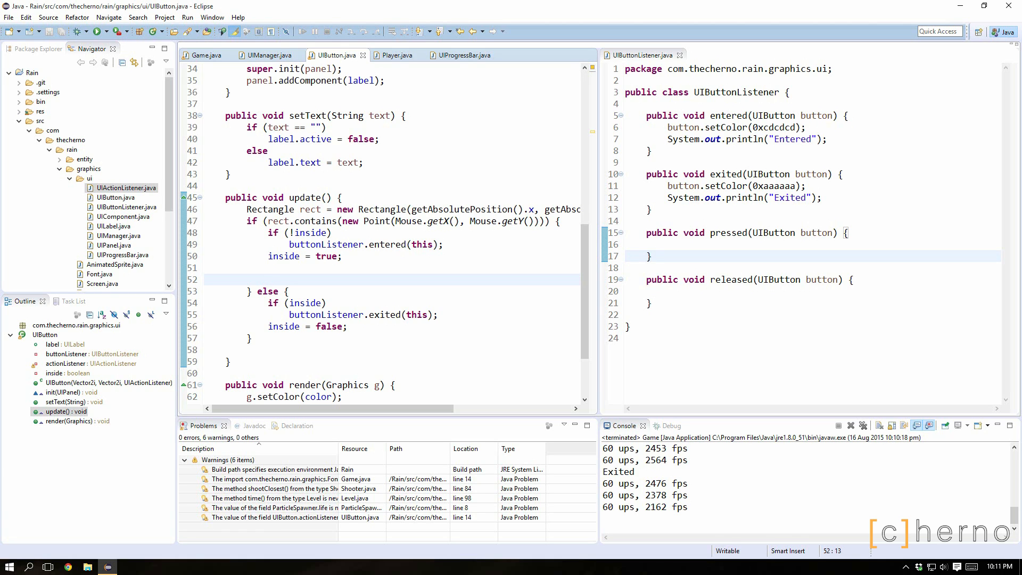
Add if (Mouse.getButton() == MouseEvent.BUTTON1) with a test println printing Corr
type("if (Mouse.")
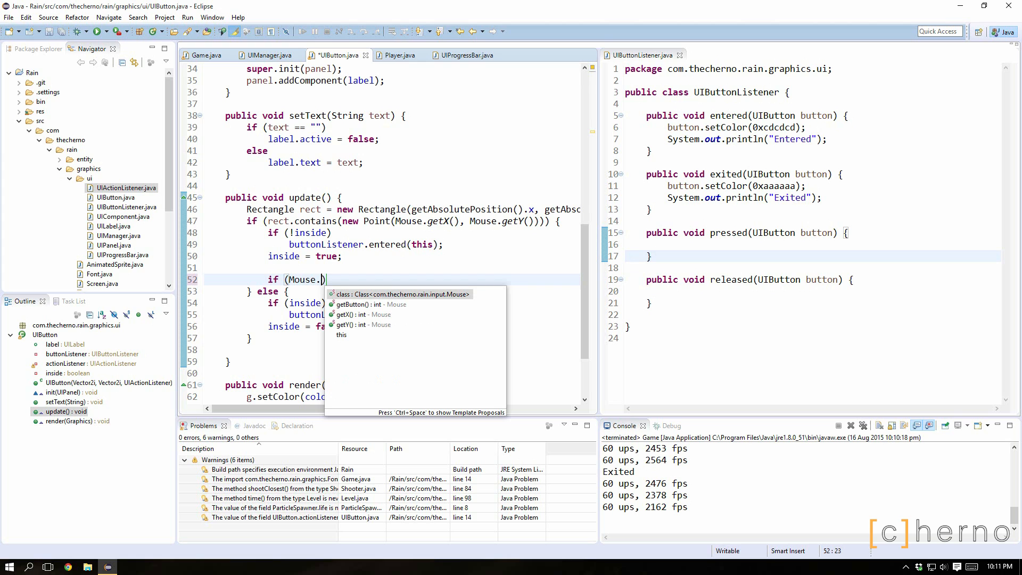
type("getButton() ==")
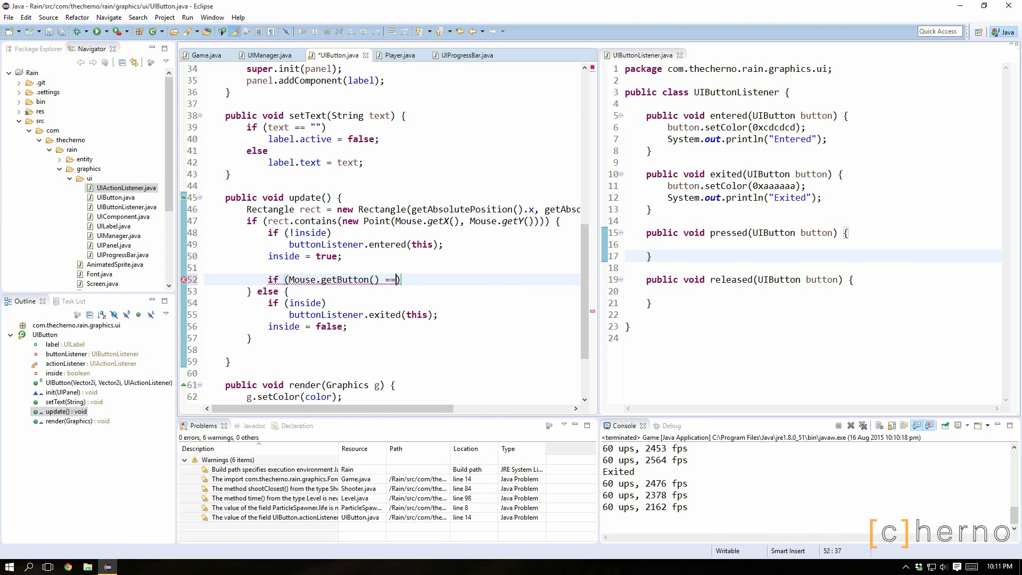
type("Mouse.")
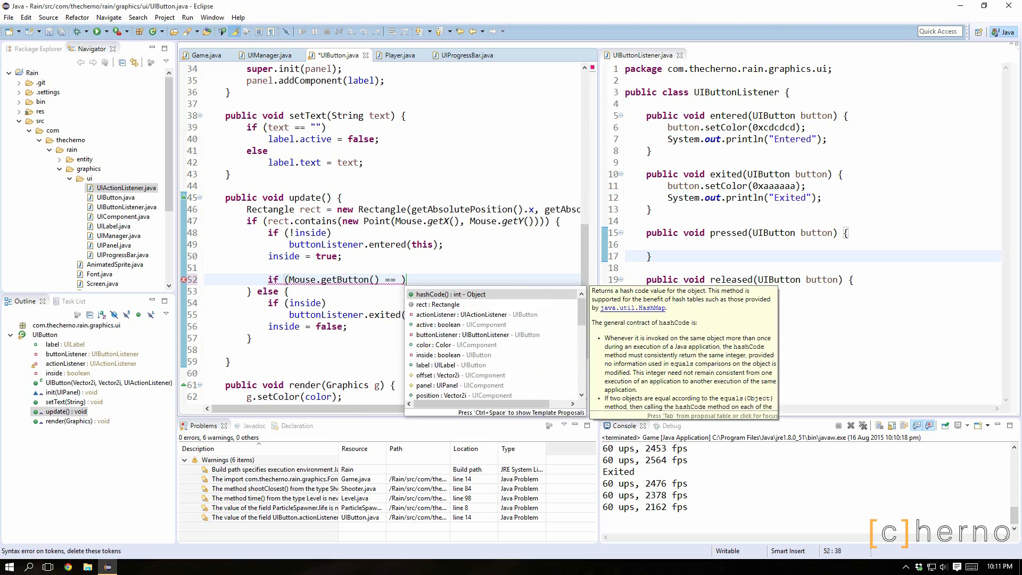
type("MouseEvent")
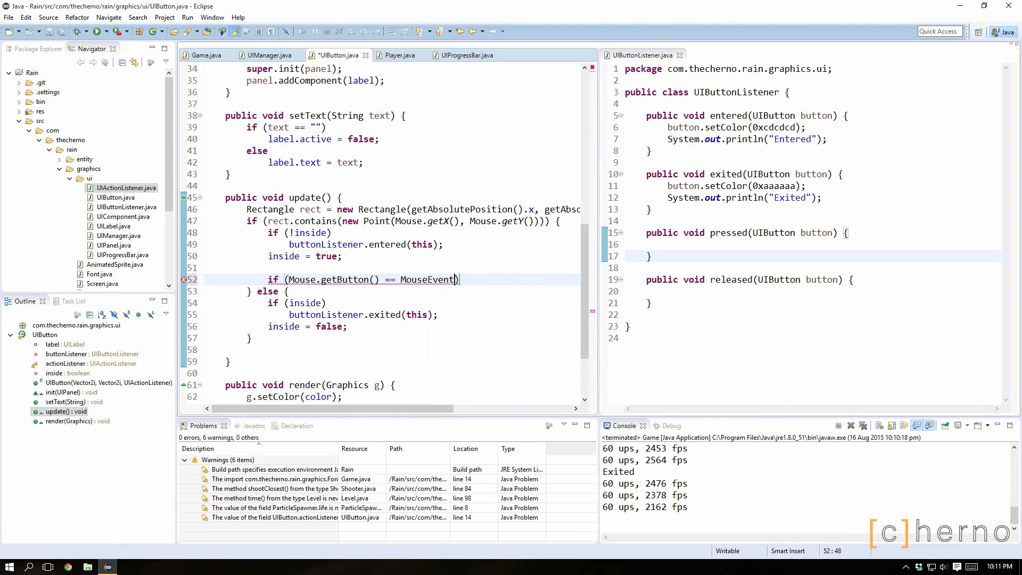
type(".BUTTON1")
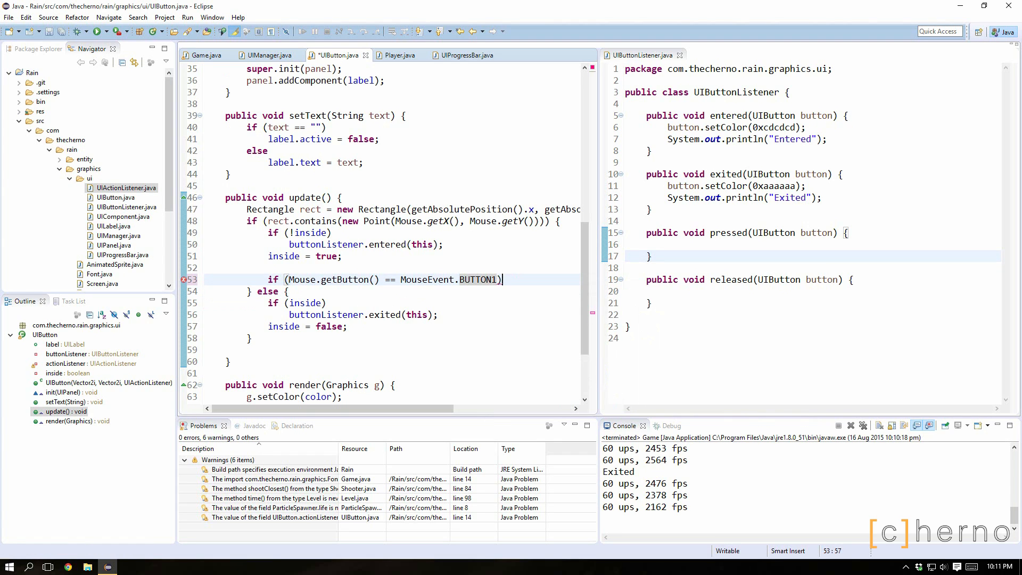
type("Syso")
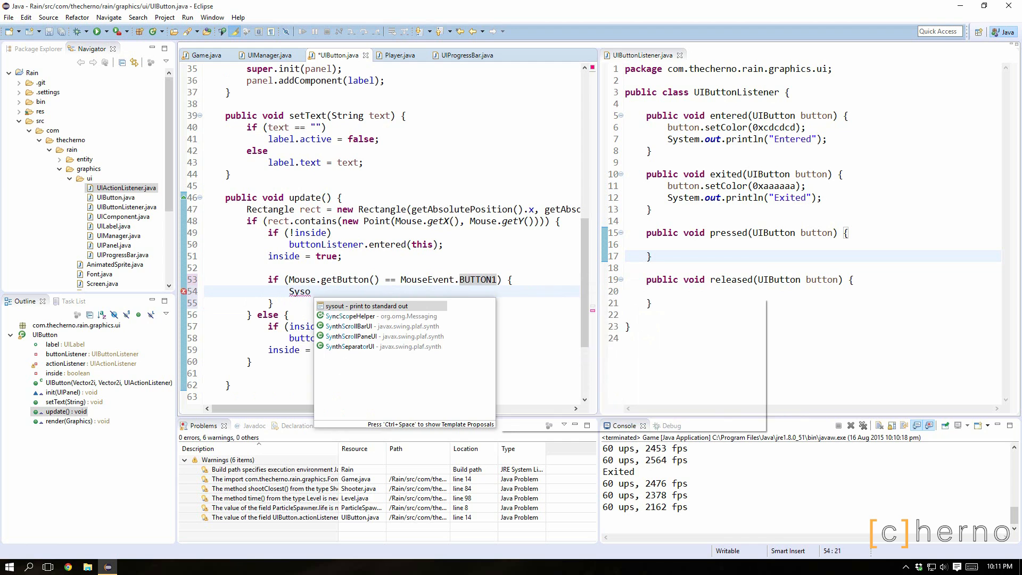
type("Corr")
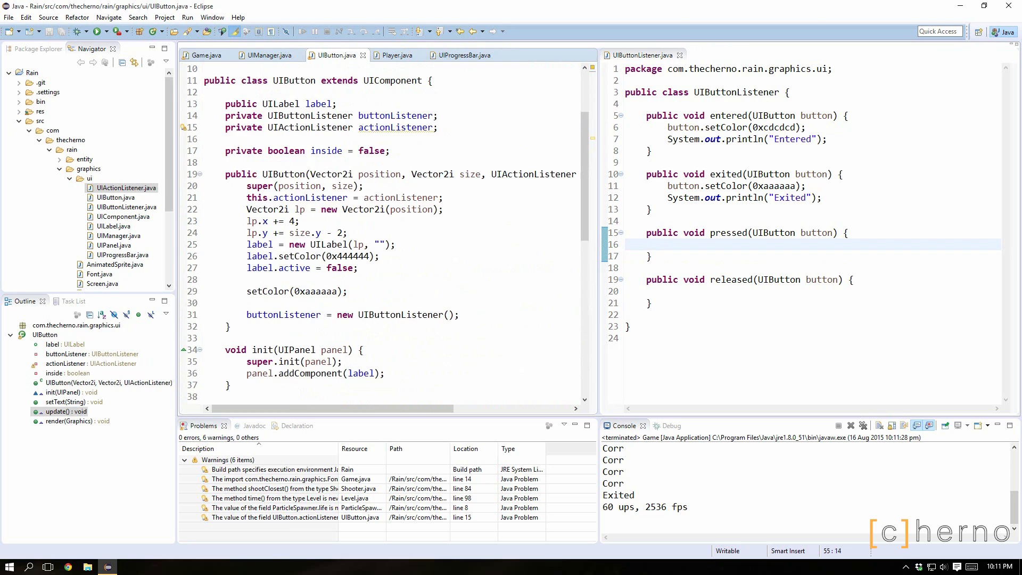
Add the field private boolean pressed = false; to UIButton
type("p")
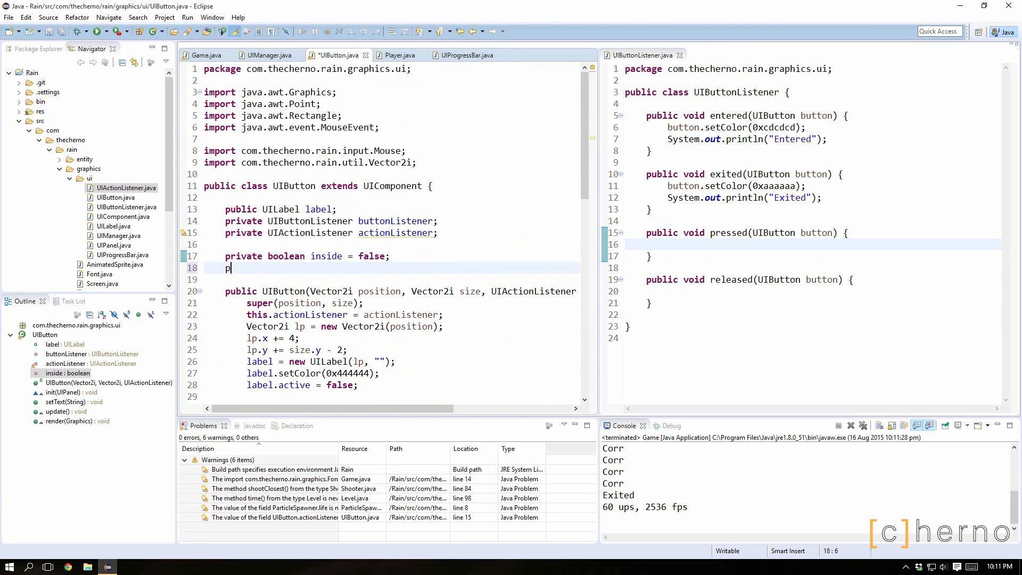
type("rivate boolean pres")
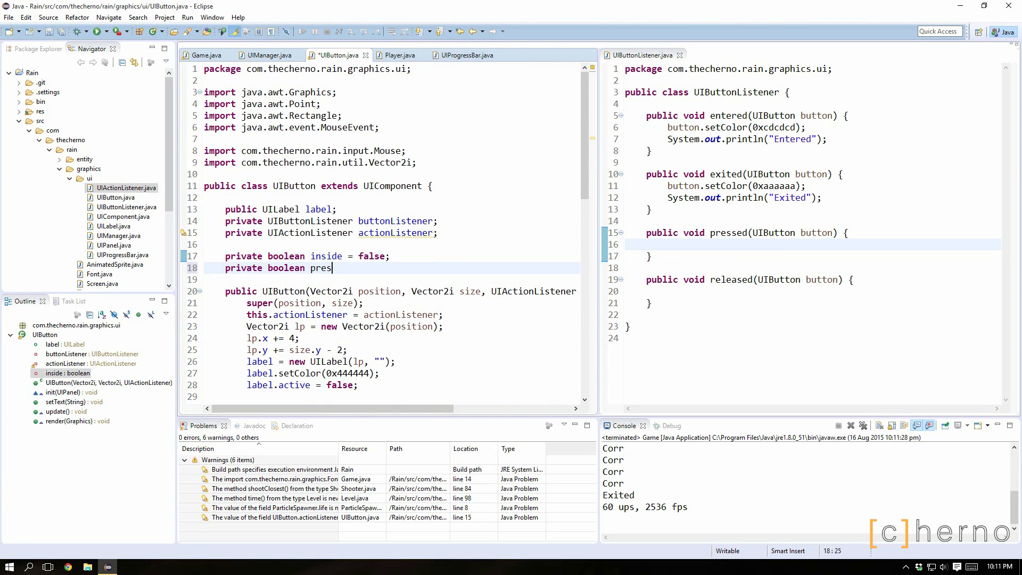
type("sed = false;")
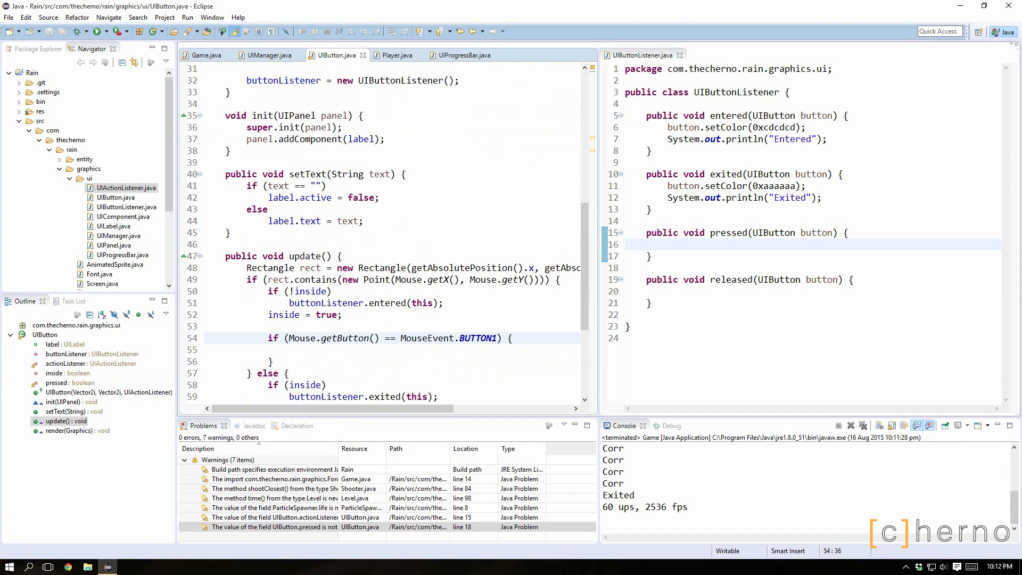
In the press check, call buttonListener.pressed(this) and set pressed = true
type("pressed = true;")
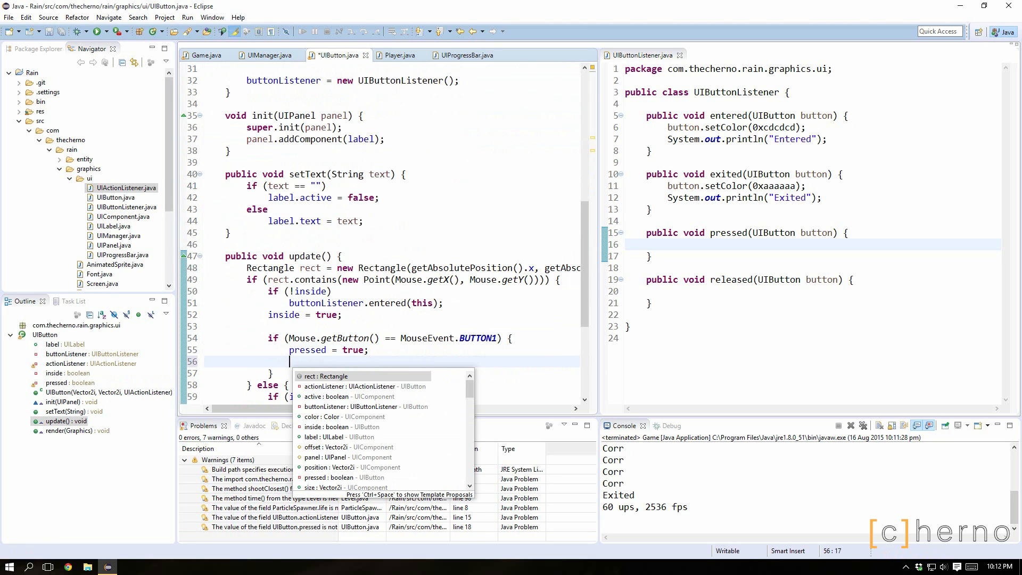
type("ui")
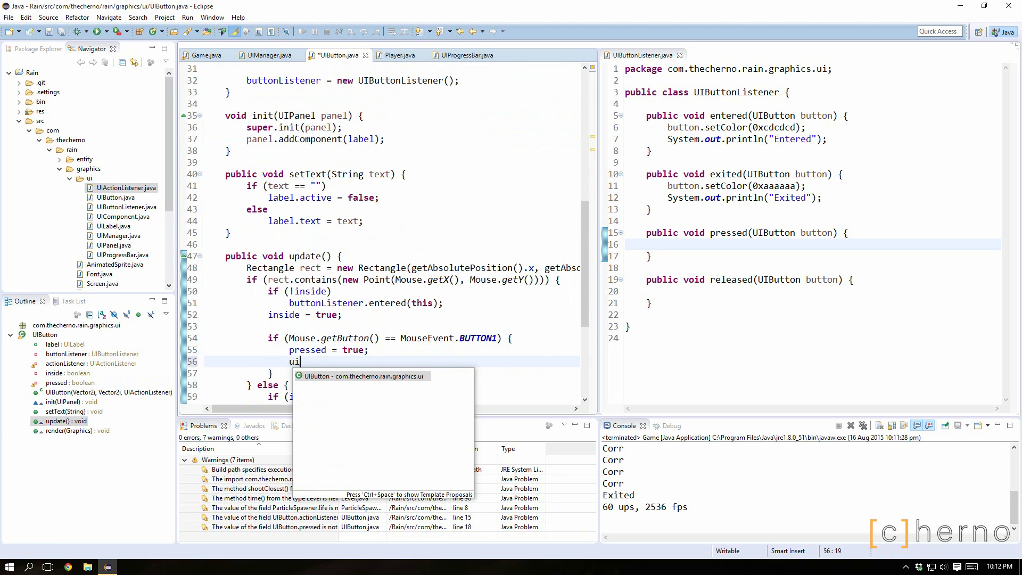
type("b")
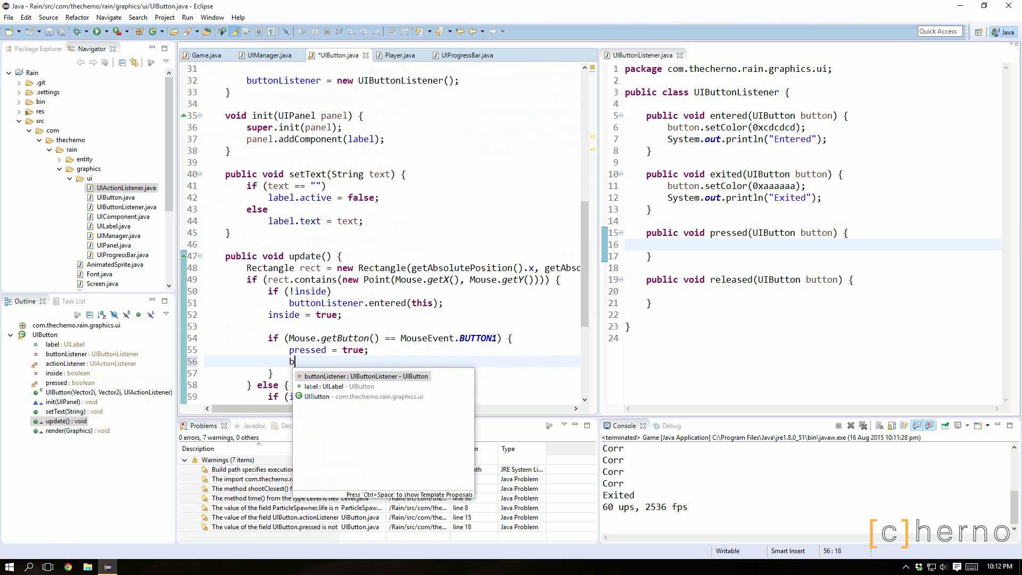
type("uttonListener.")
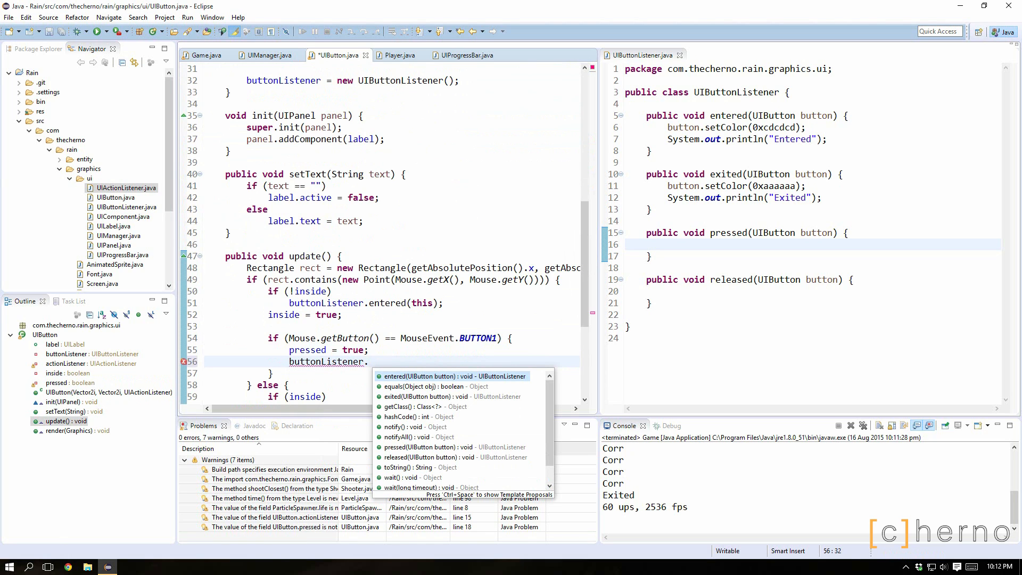
type("pressed(this);")
left_click(424, 337)
type("!pressed && ")
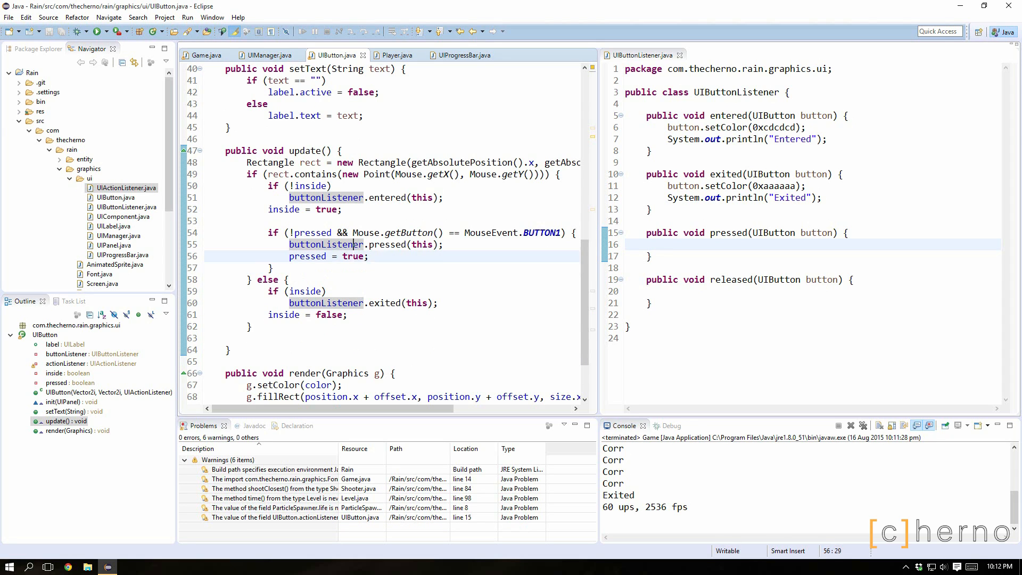
Add an else-if branch after the press check comparing Mouse.getButton() to a MouseEvent constant
double_click(391, 233)
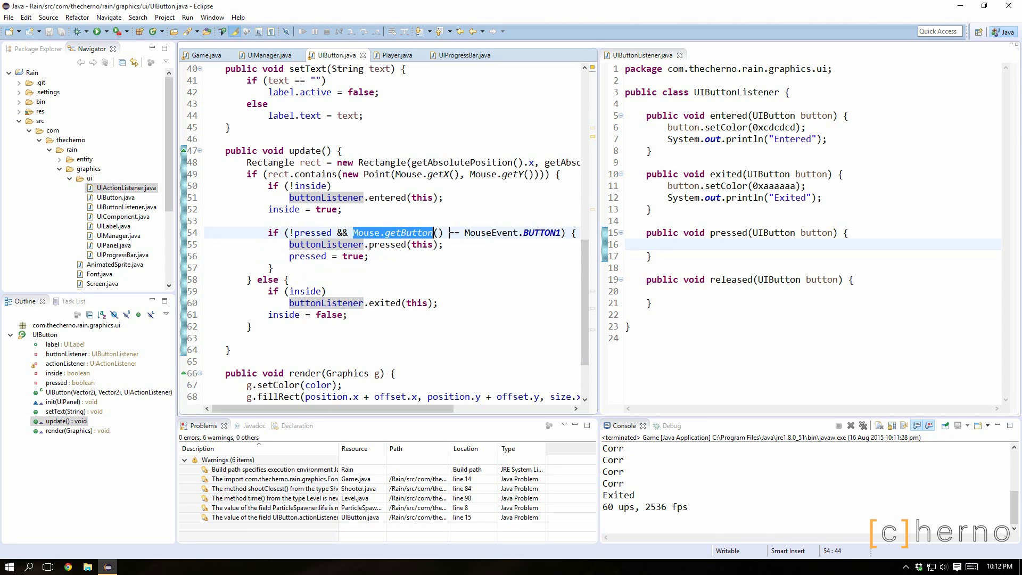
left_click(286, 267)
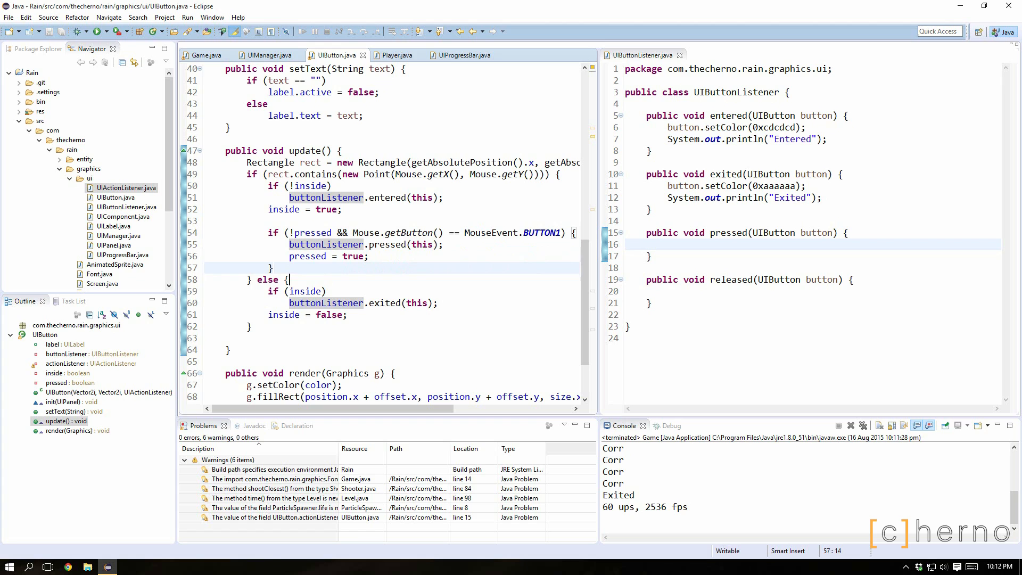
type("else if (Mouse.getButton() == MouseEvent.BUTTON1)")
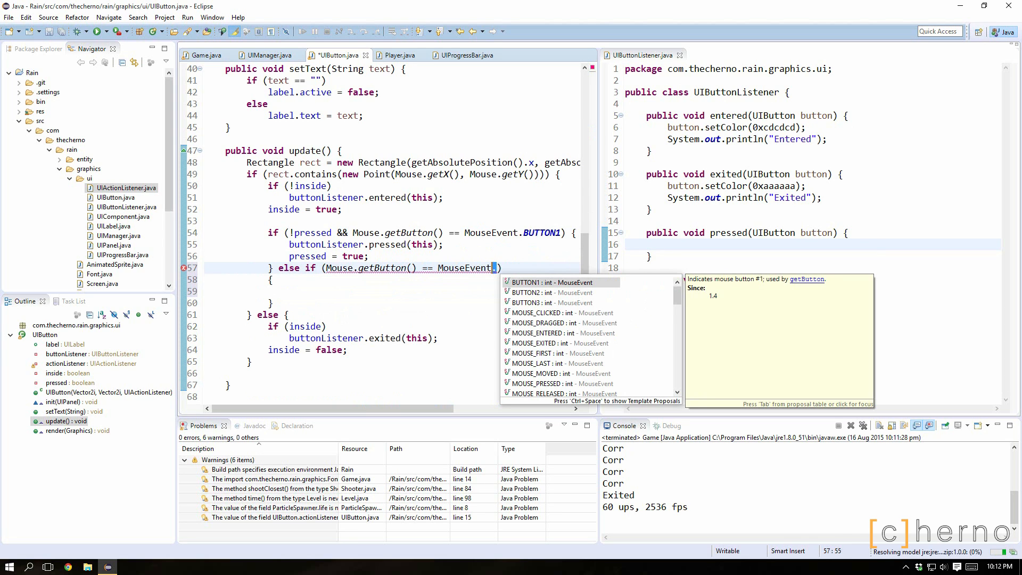
type("0")
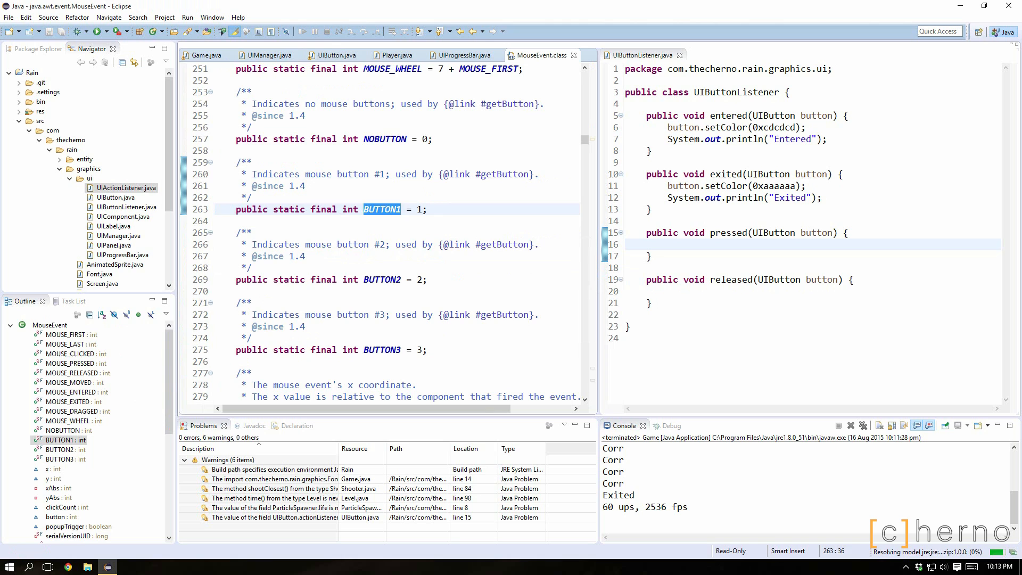
left_click(333, 54)
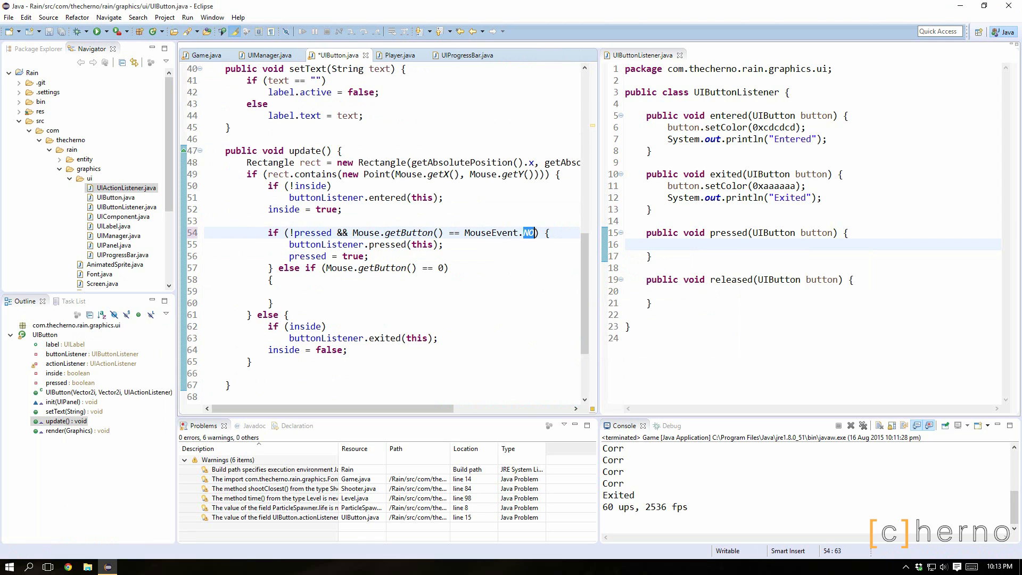
type("BNMO")
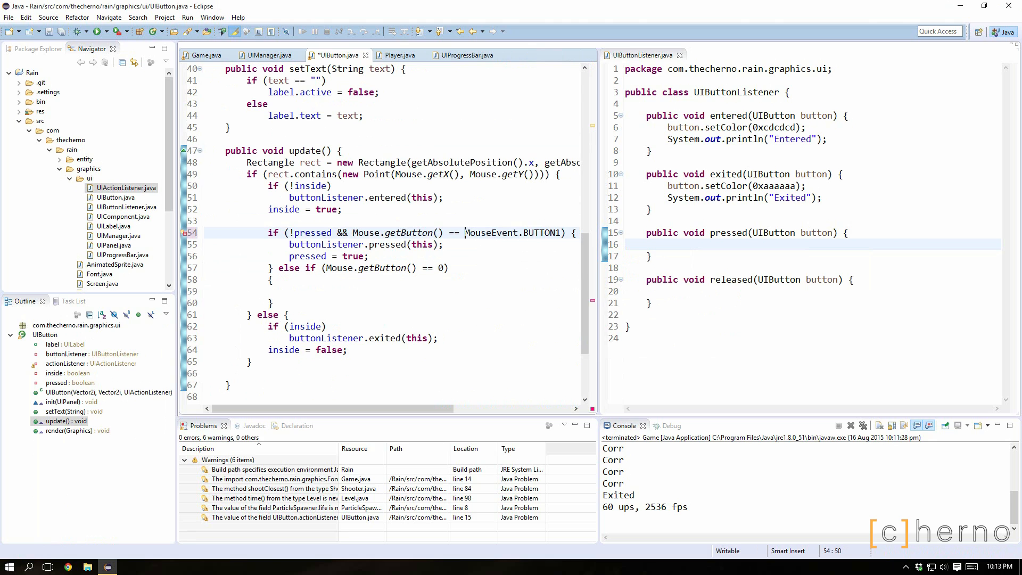
Make the else-if test MouseEvent.NOBUTTON and reset pressed = false inside it
double_click(489, 233)
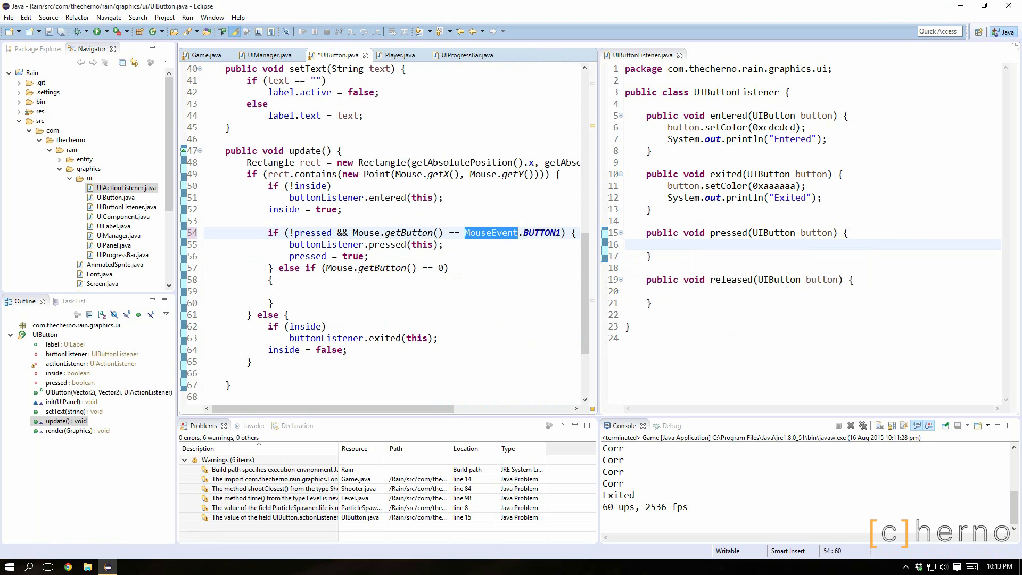
type("MouseEvent.NOBUTTON")
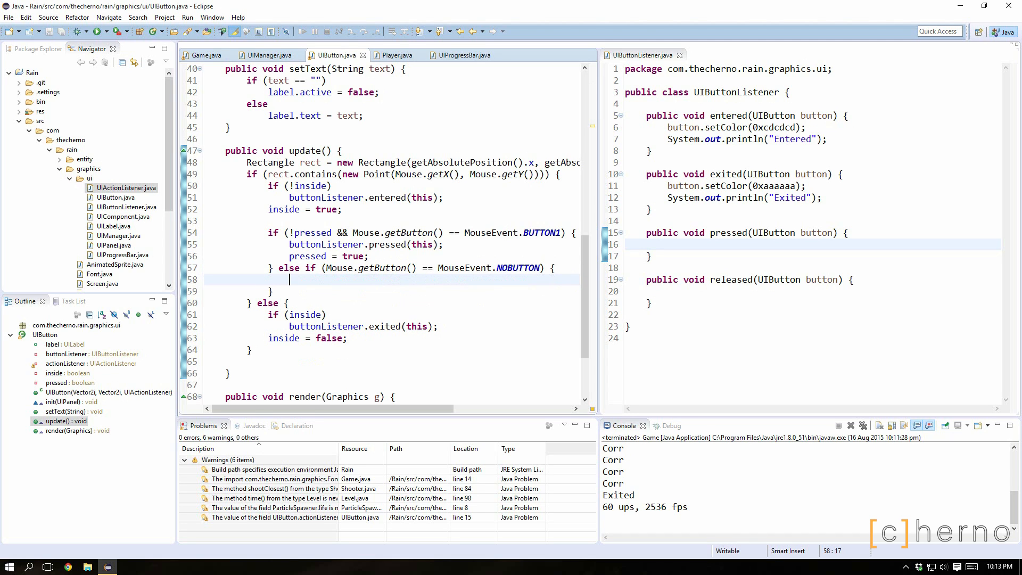
type("pressed = false;")
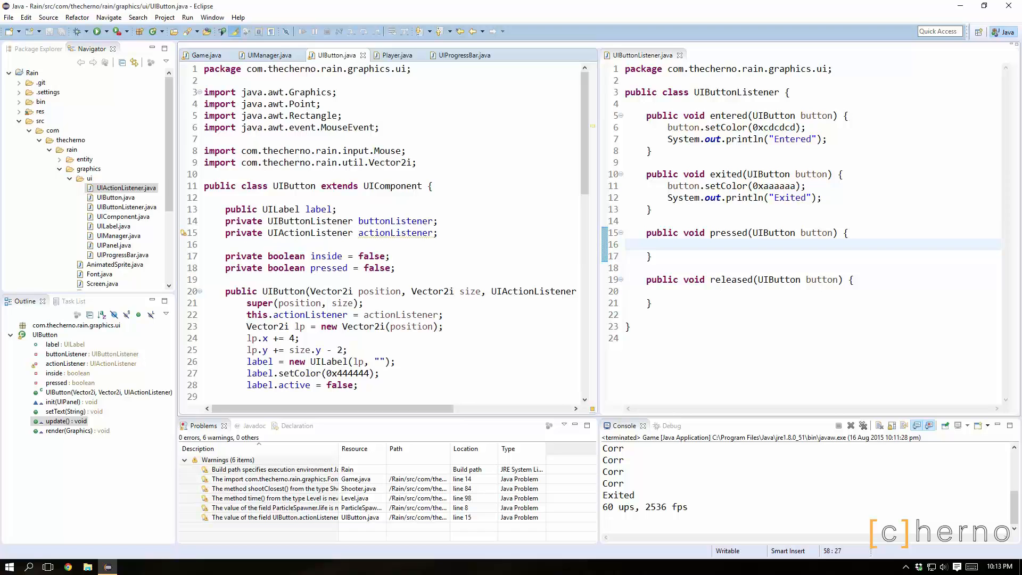
scroll("down", 3)
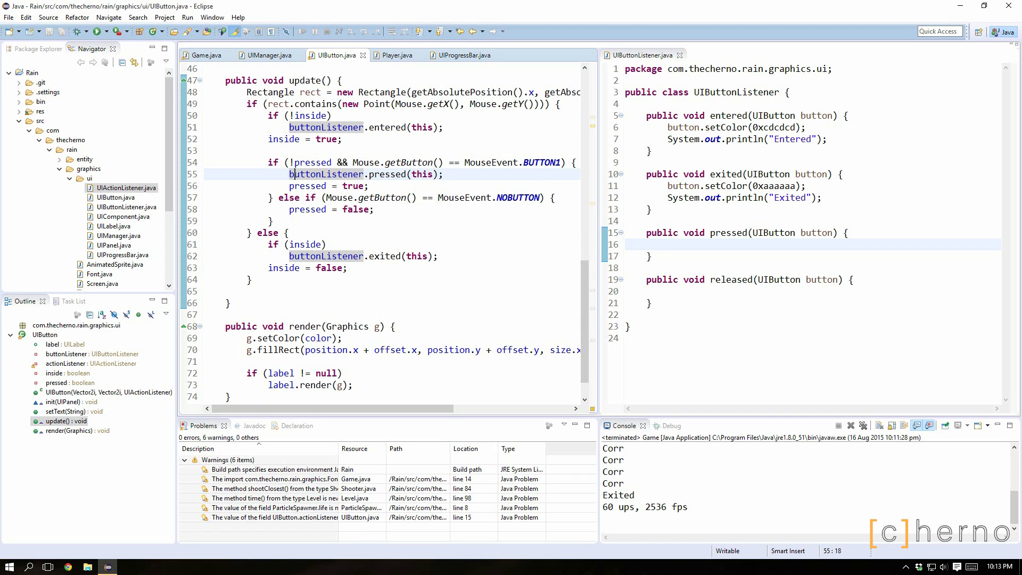
left_click(313, 162)
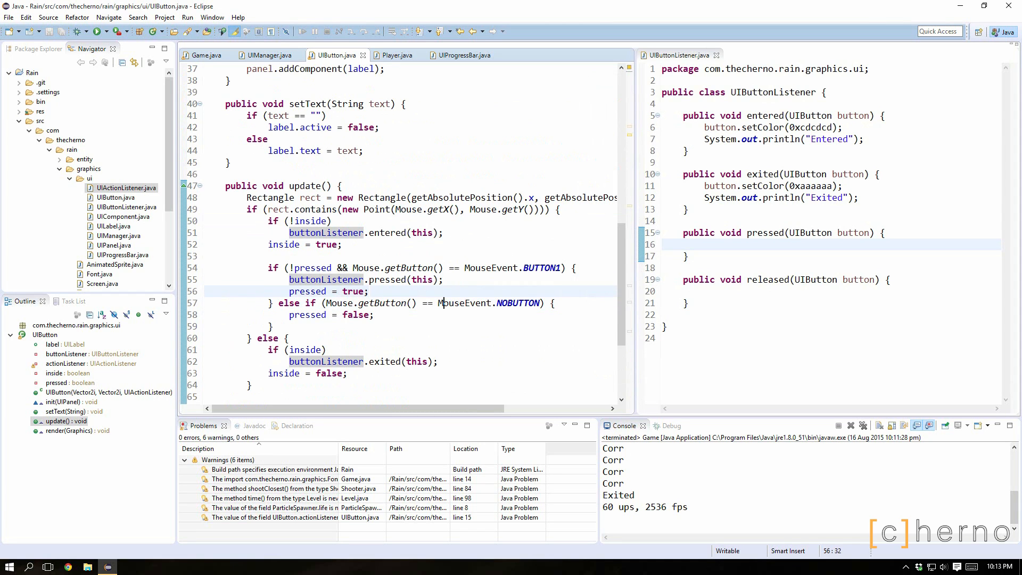
Call buttonListener.released(this) on release and print Pressed! and Released in the listener handlers
type("buttonListener.pressed(this);")
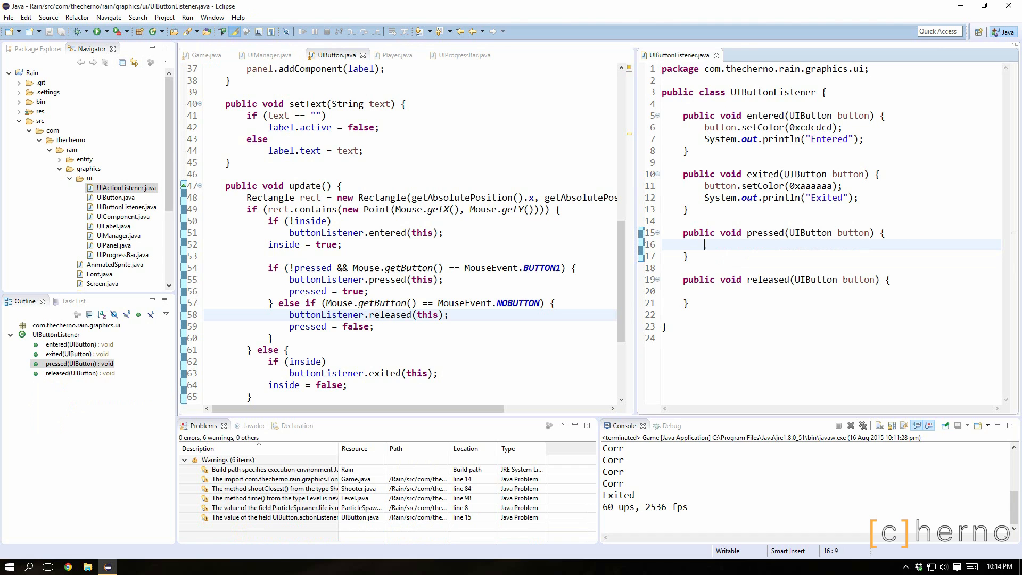
type("System.out.println(\"P\");")
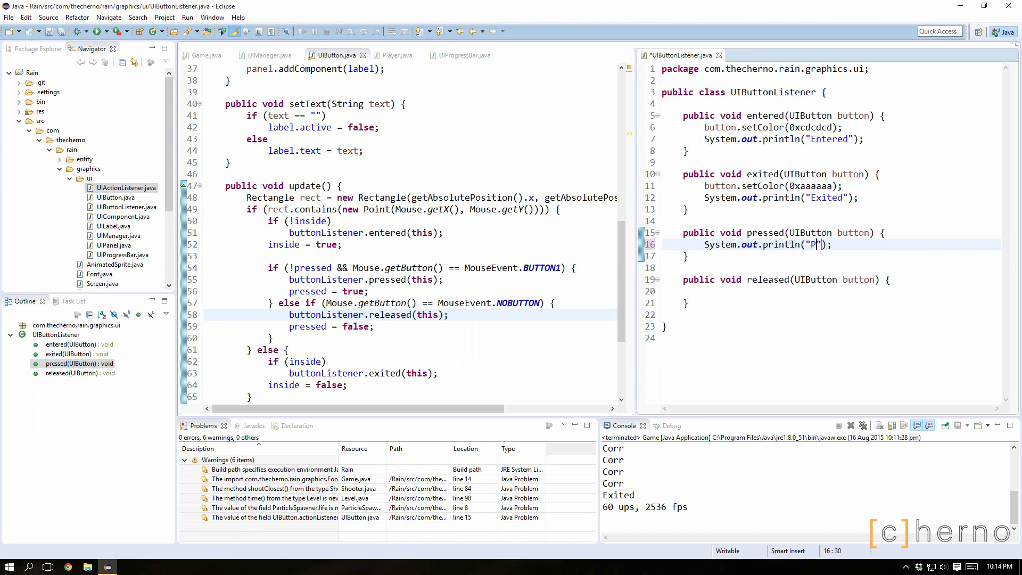
type("ressed")
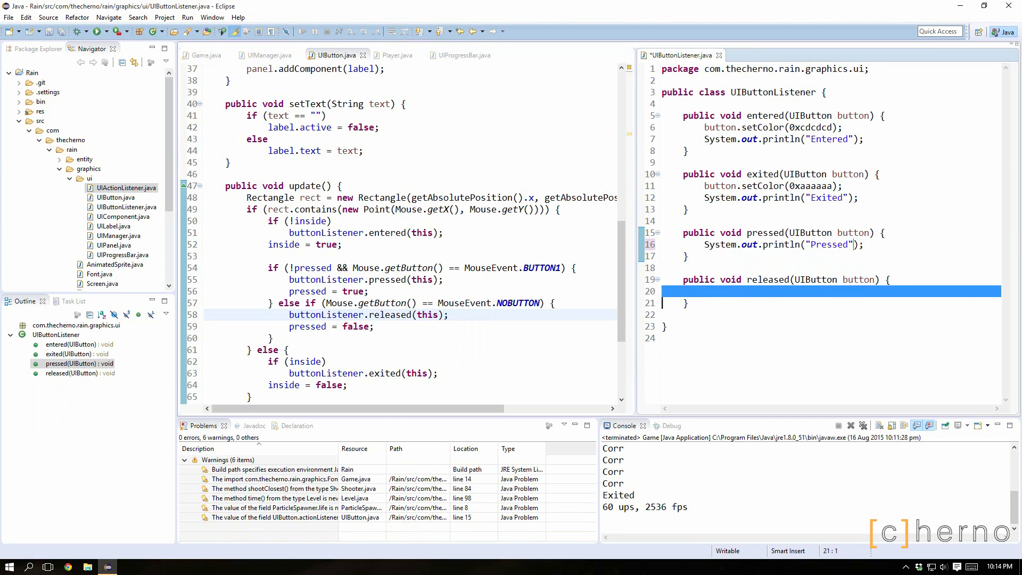
type("System.out.println(\"Released\");")
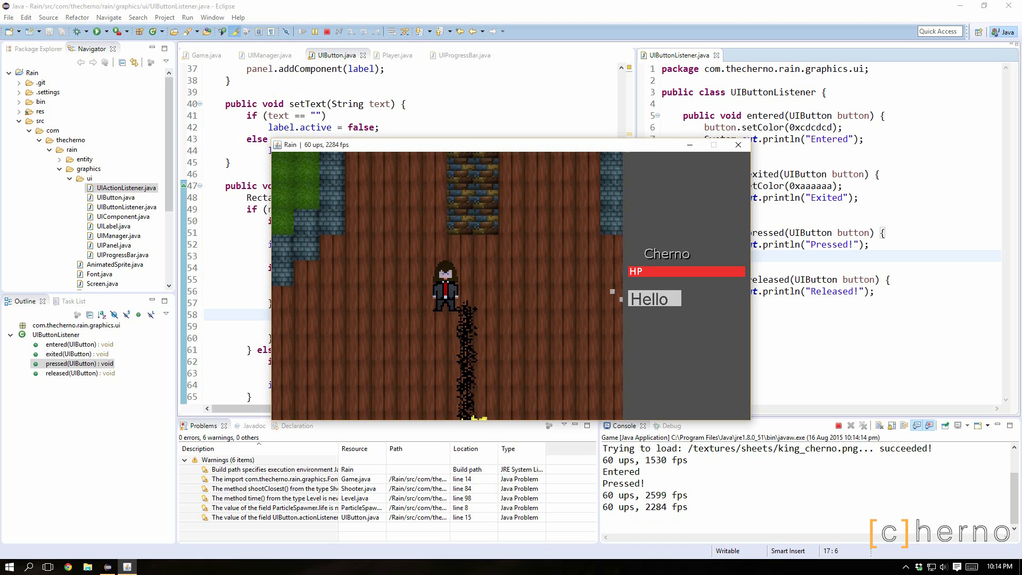
Test the Hello button in a run, close the game, and require pressed in the release check
left_click(738, 145)
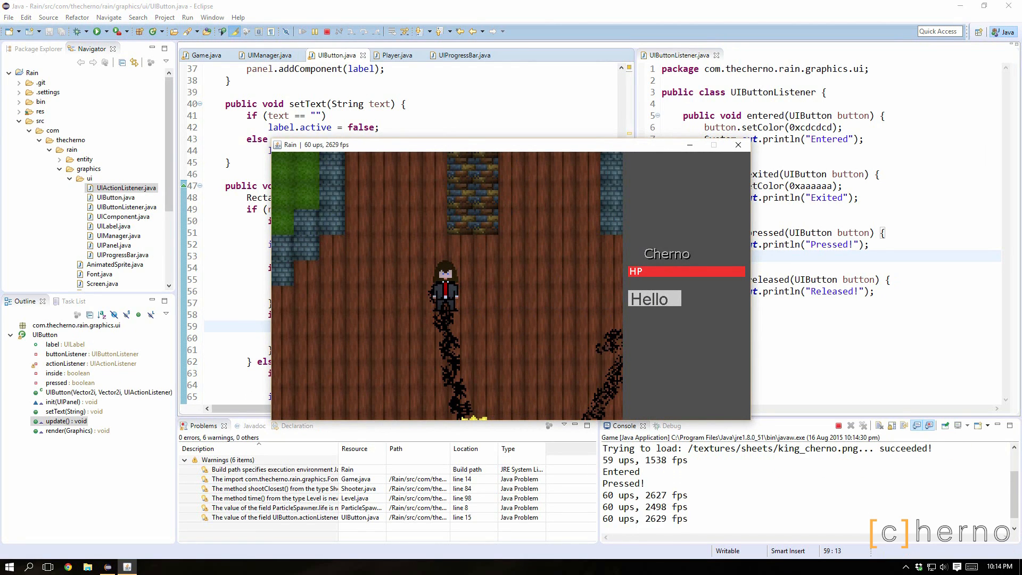
left_click(737, 145)
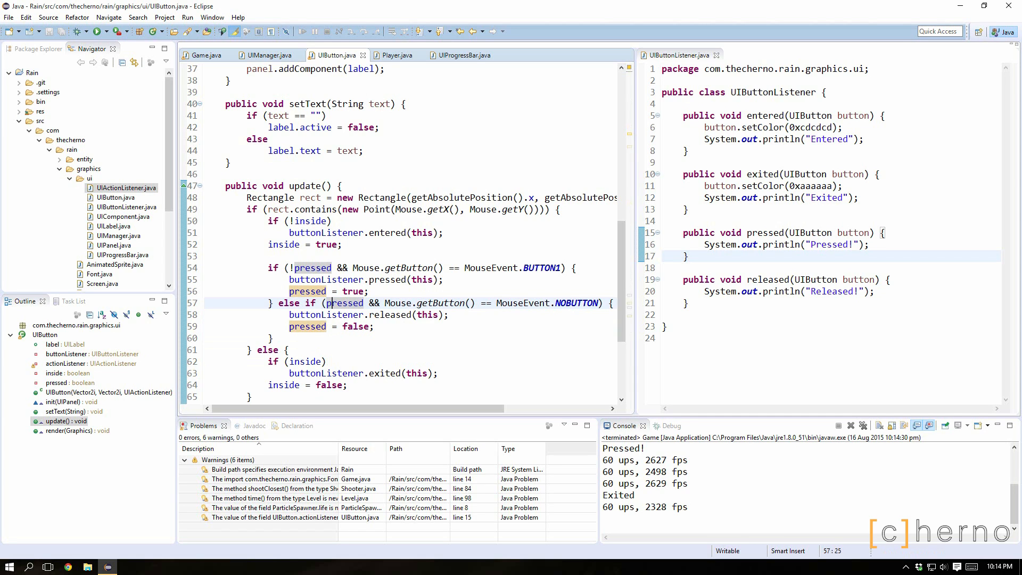
left_click(328, 316)
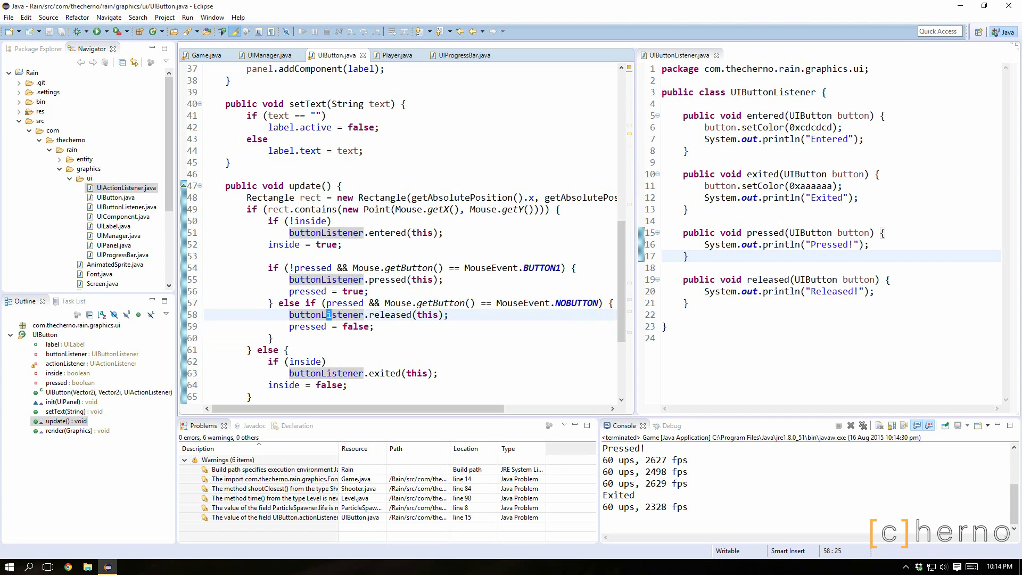
Add a debug line System.out.println(Mouse.getButton()); after the press checks
left_click(450, 302)
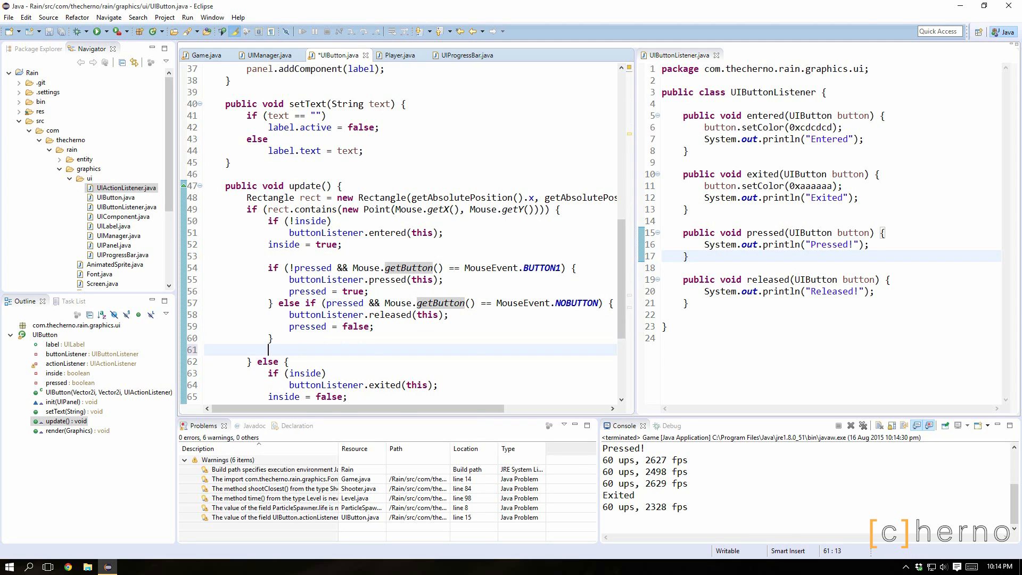
type("System.out.println();")
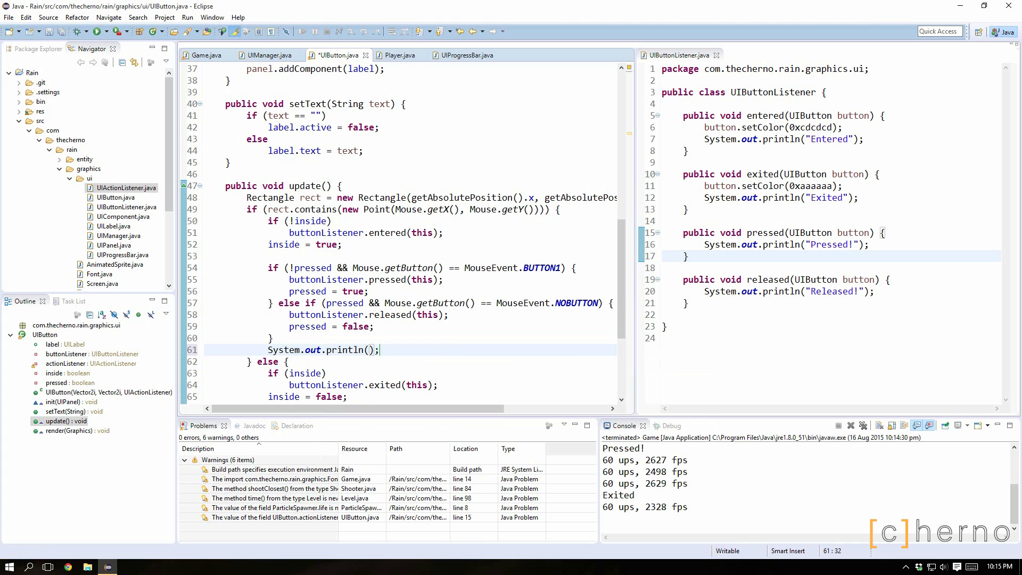
type("Mouse.getButton()")
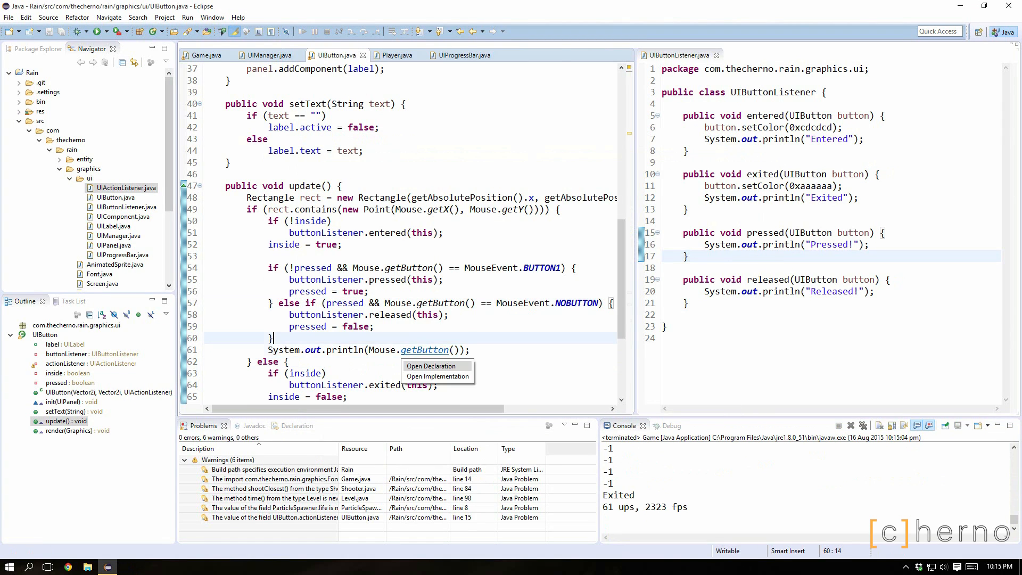
In Mouse.mouseReleased, replace the -1 reset with MouseEvent.NOBUTTON
left_click(431, 365)
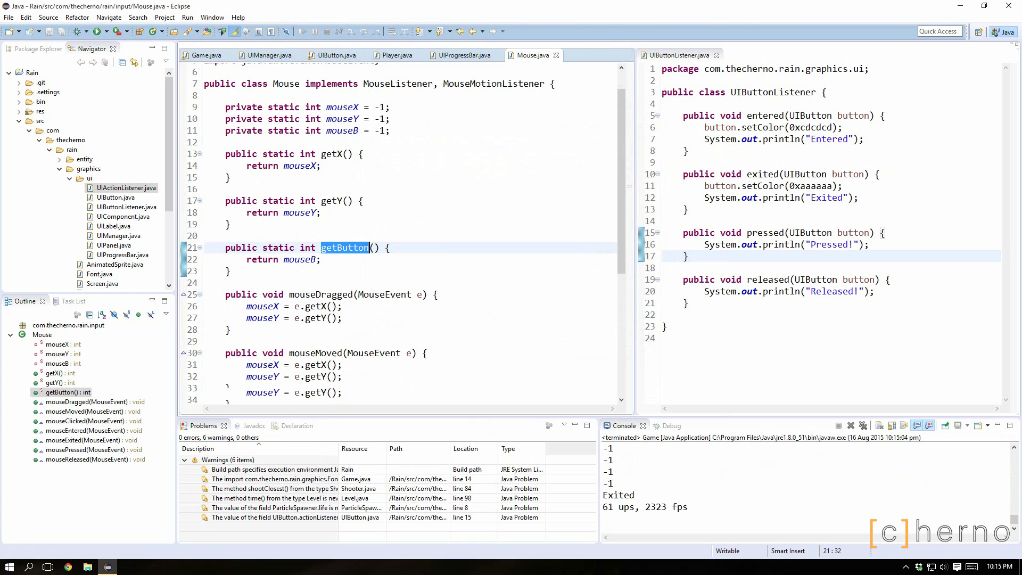
scroll("down", 3)
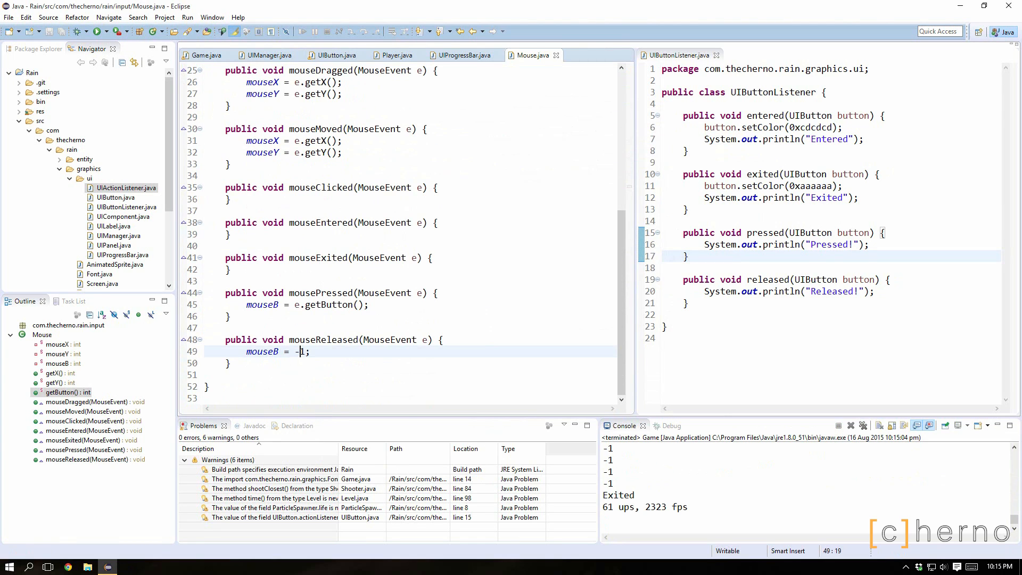
key("BackSpace")
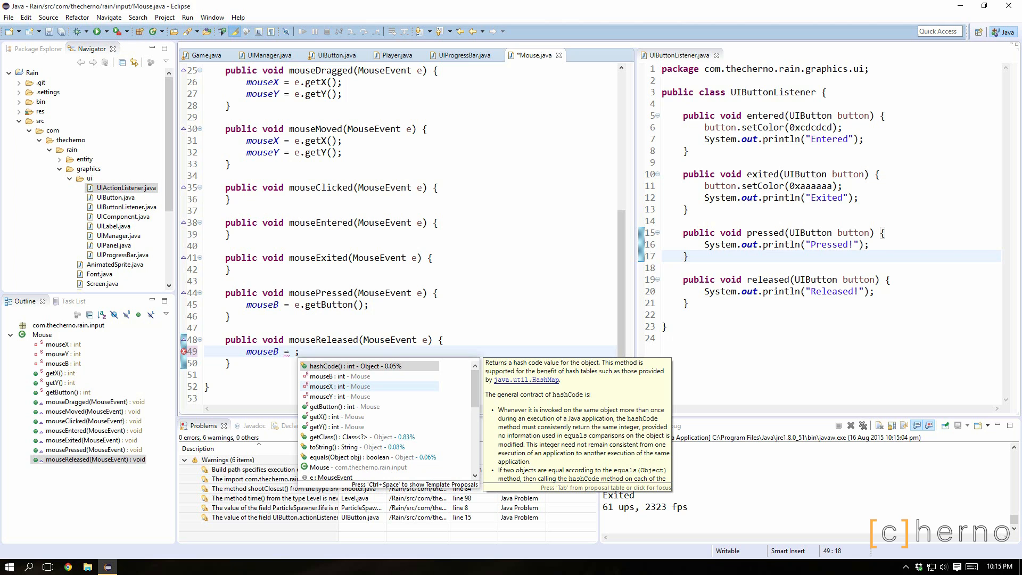
type("MouseEvent.")
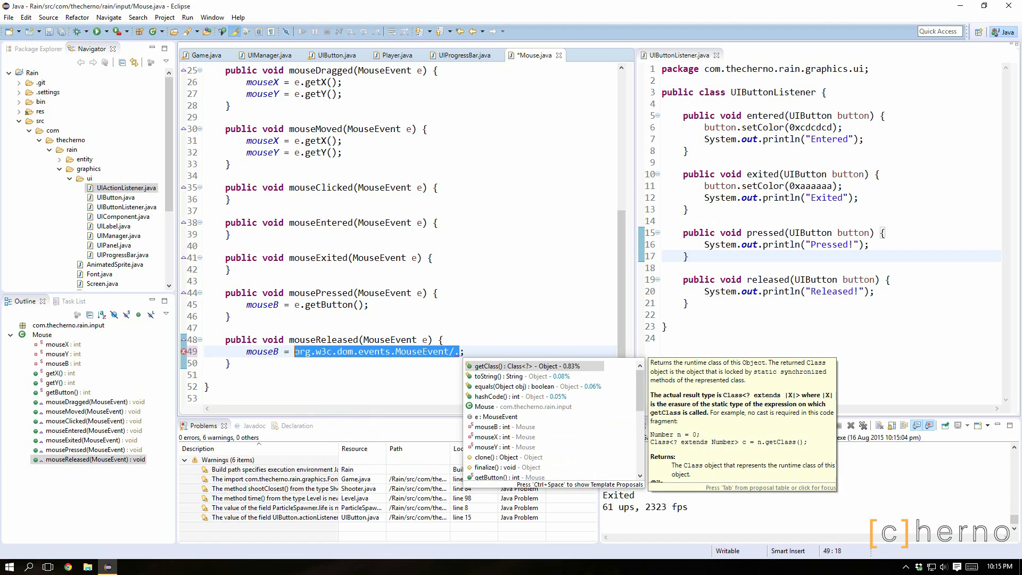
type("Mouse")
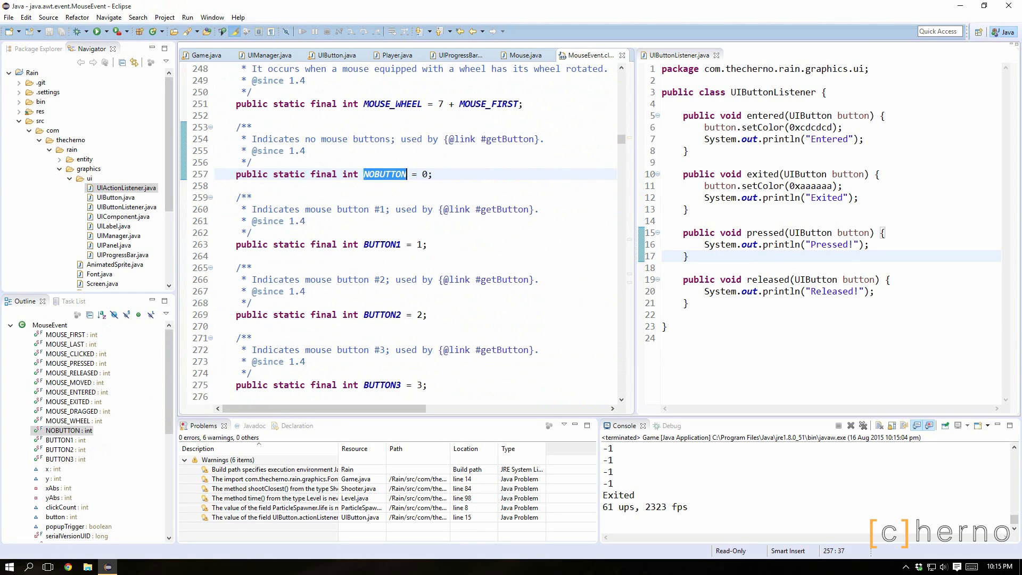
Return to the Mouse source and switch to the UIManager.java file
left_click(530, 54)
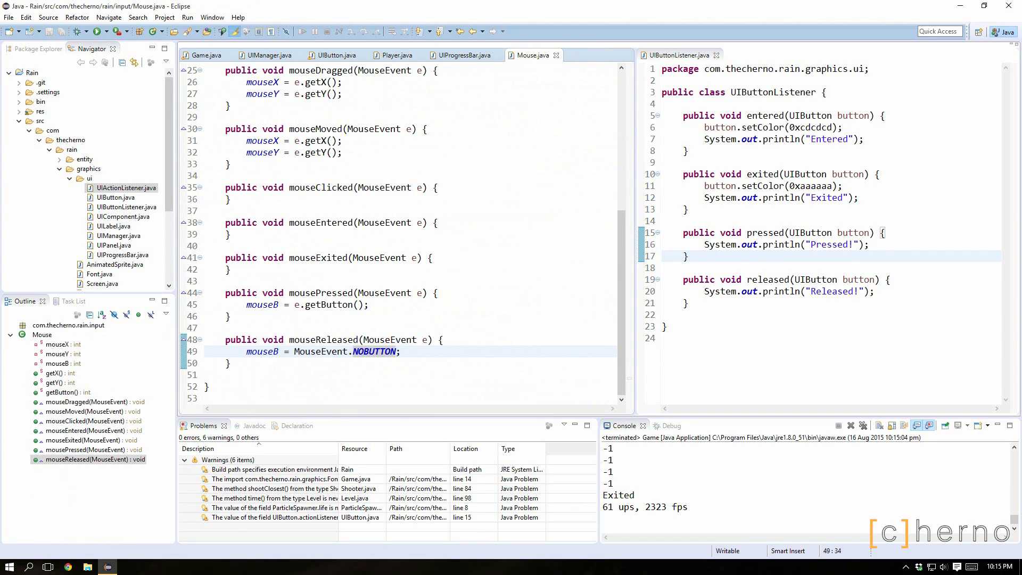
left_click(267, 54)
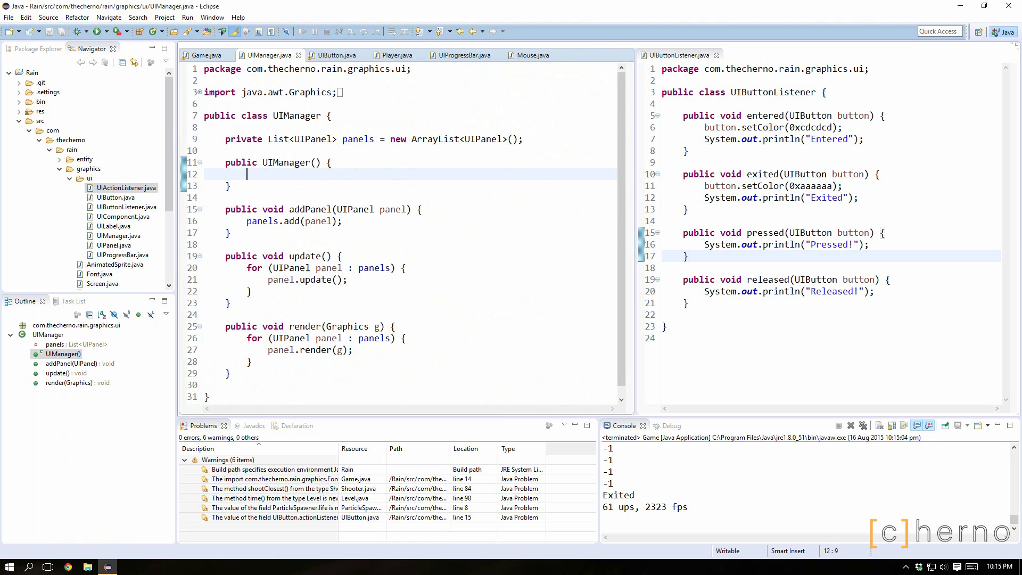
Remove the debug print, test the Hello button in a run, and return to update's exit branch
left_click(336, 54)
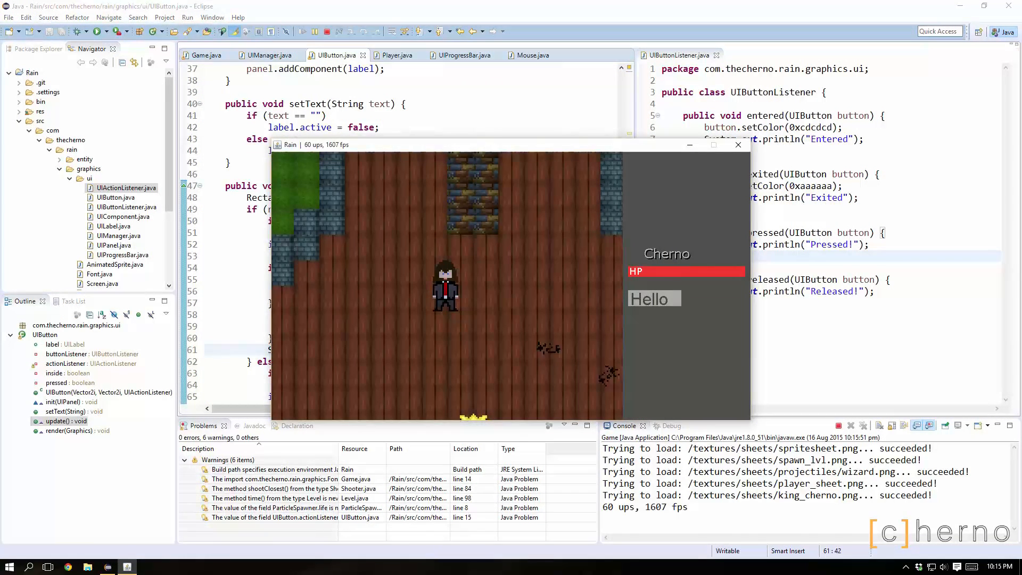
left_click(738, 145)
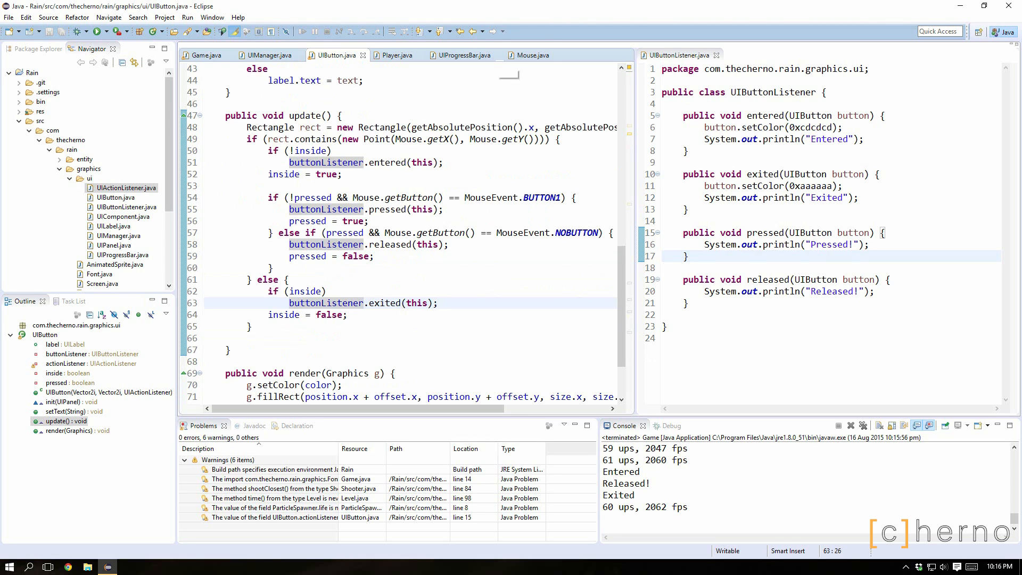
left_click(554, 54)
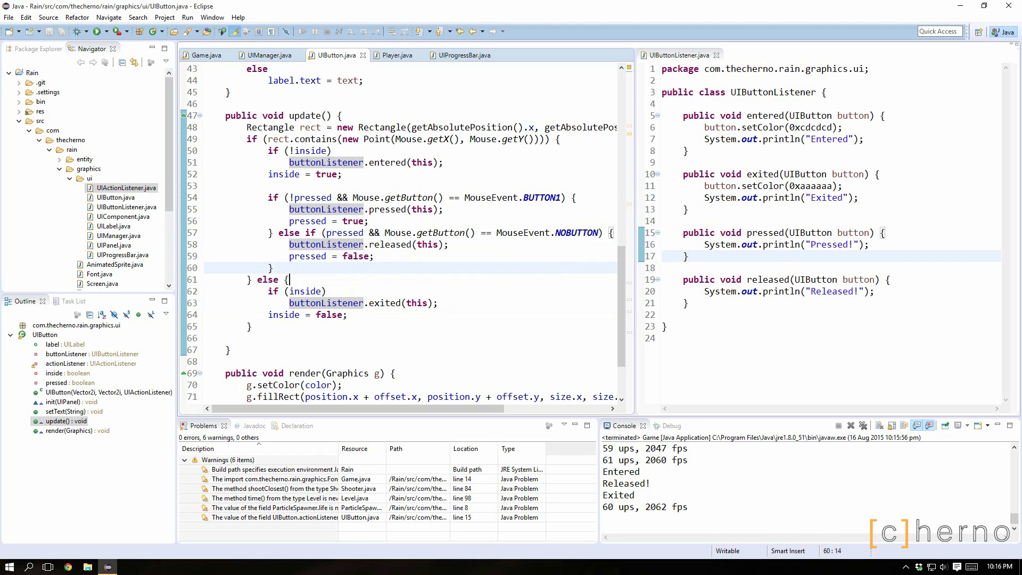
Wrap buttonListener.exited(this) in an if (inside) { } block
left_click(305, 291)
type(" {")
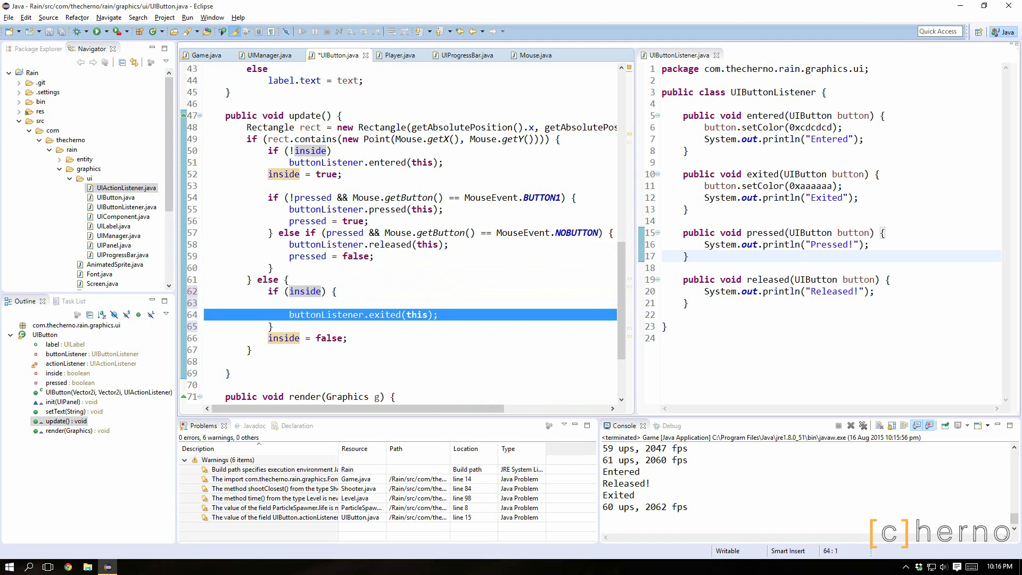
type("if (")
left_click(831, 243)
type("button.setColor(0xaaaaaa);")
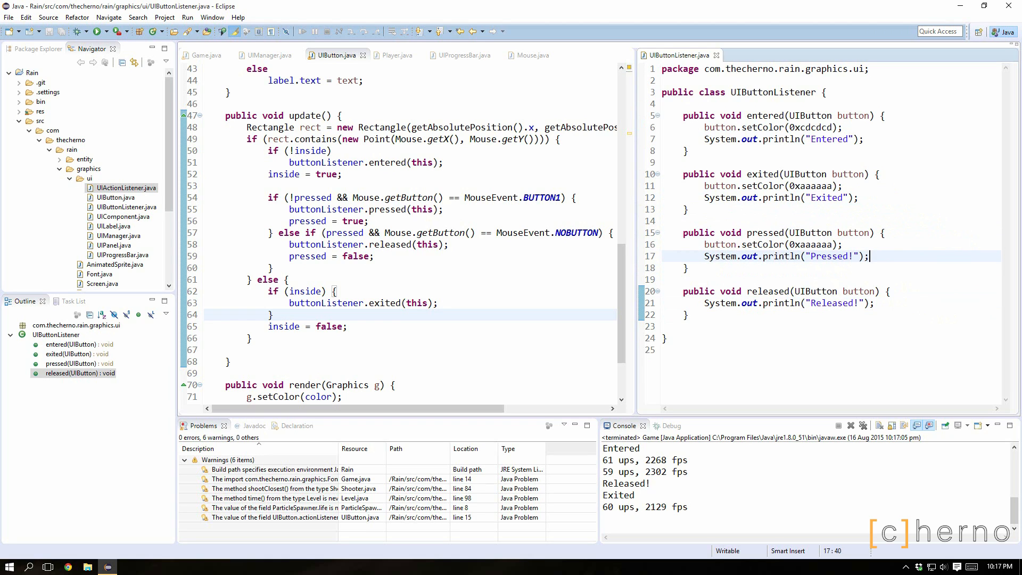
Change the pressed handler's button colour to 0xcc2222
double_click(811, 244)
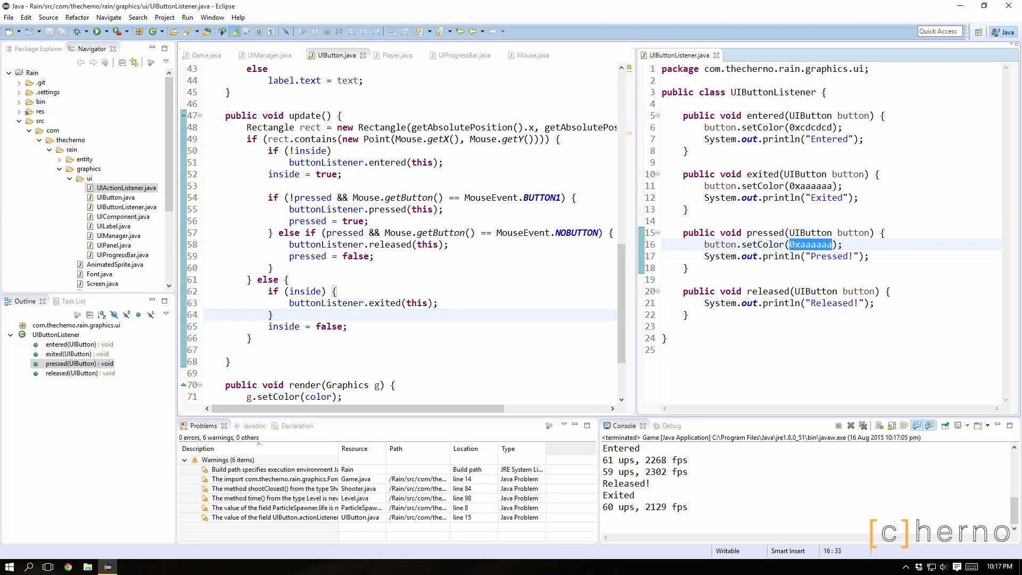
key("Delete")
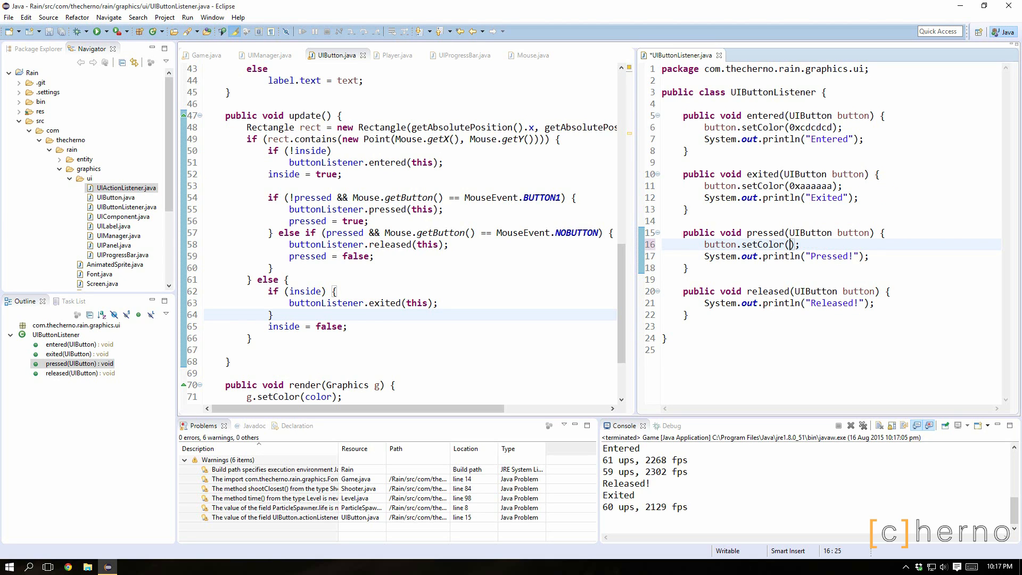
type("0x")
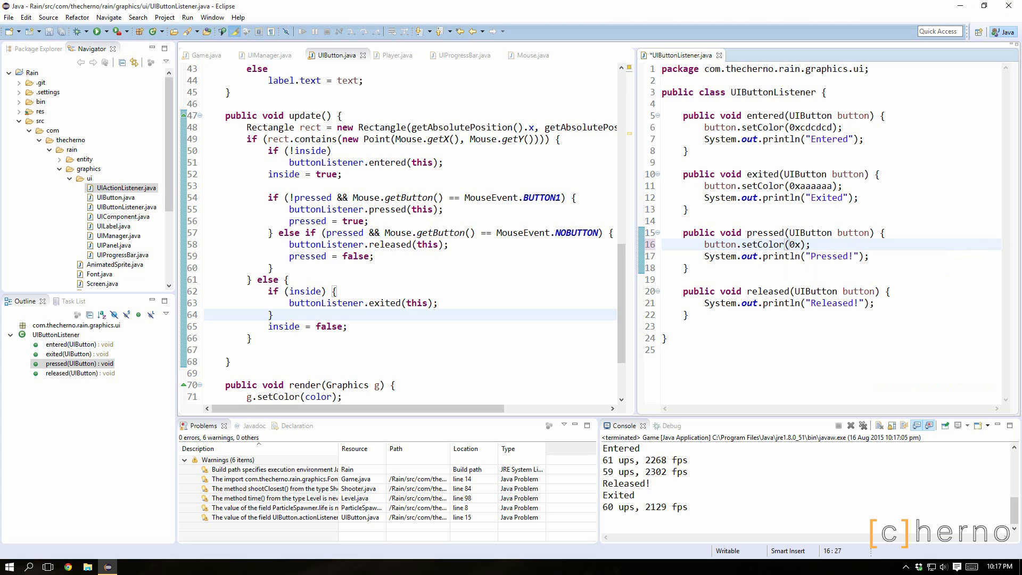
type("cc2222")
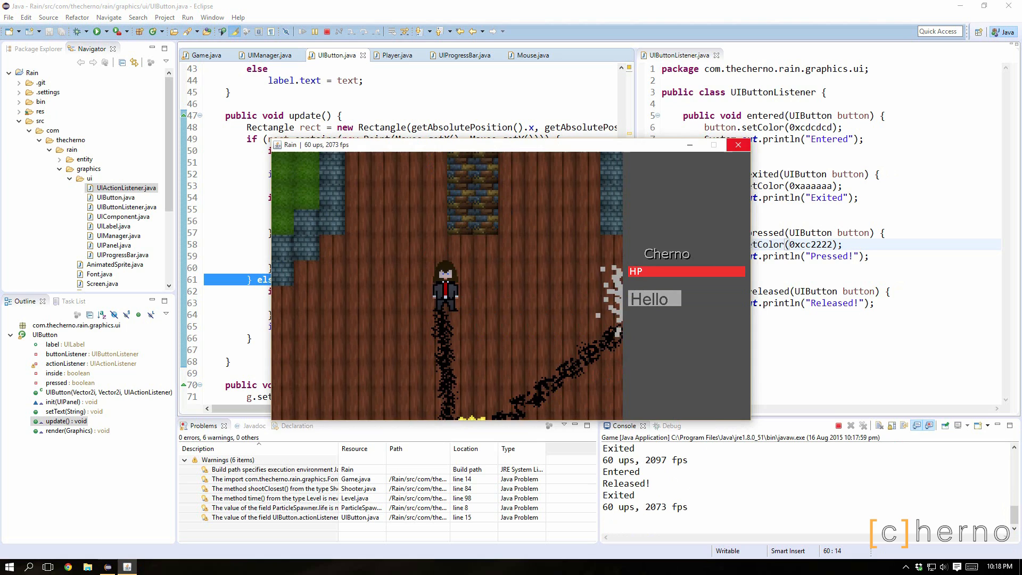
Run the game, click the Hello button, and close the game window
left_click(737, 145)
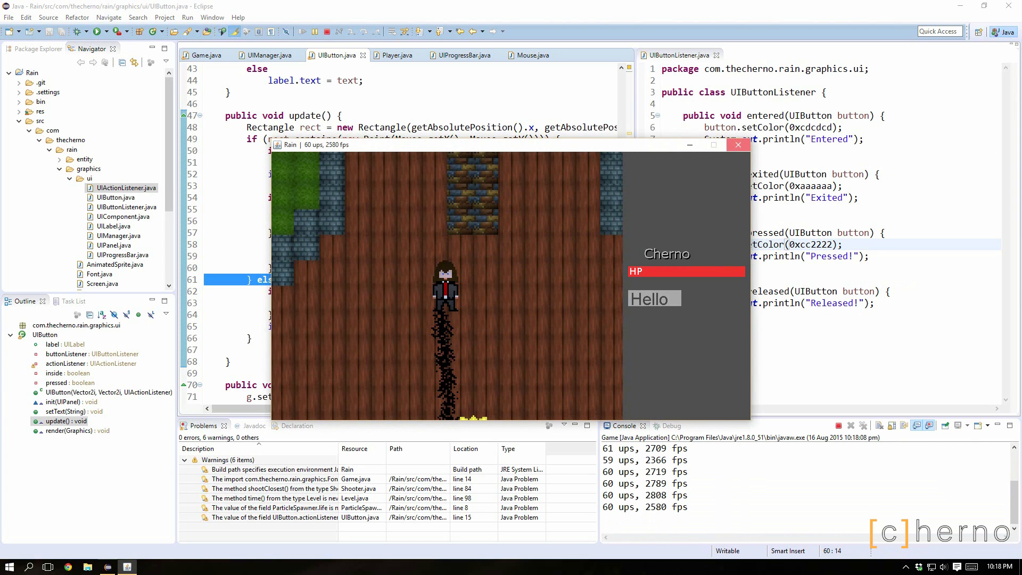
left_click(738, 145)
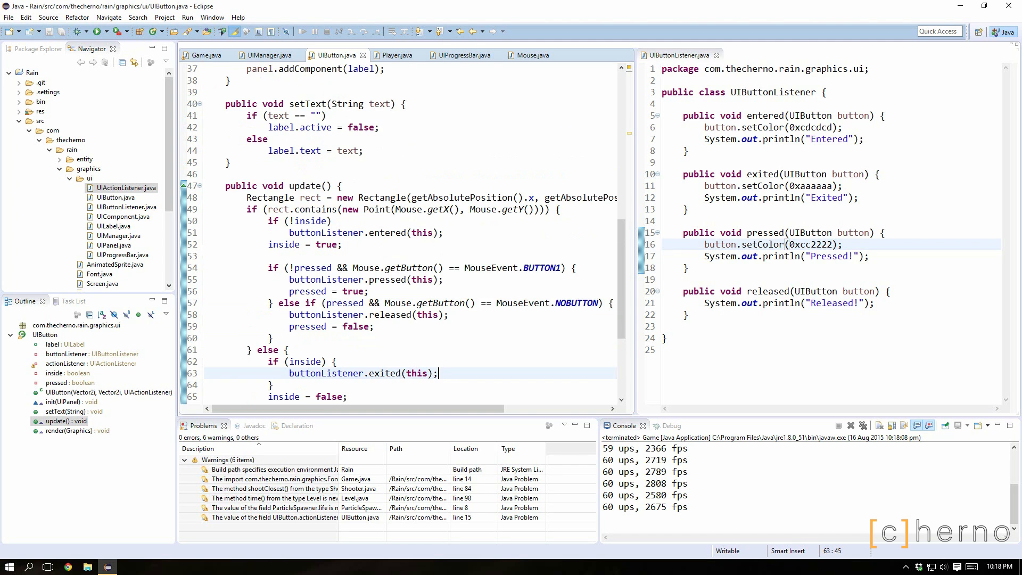
scroll("down", 3)
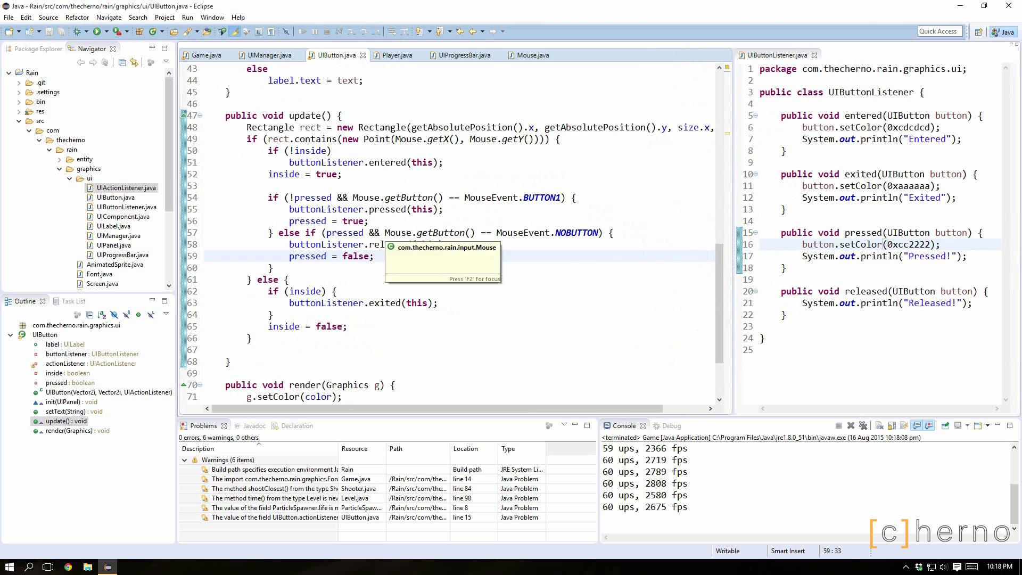
left_click(576, 198)
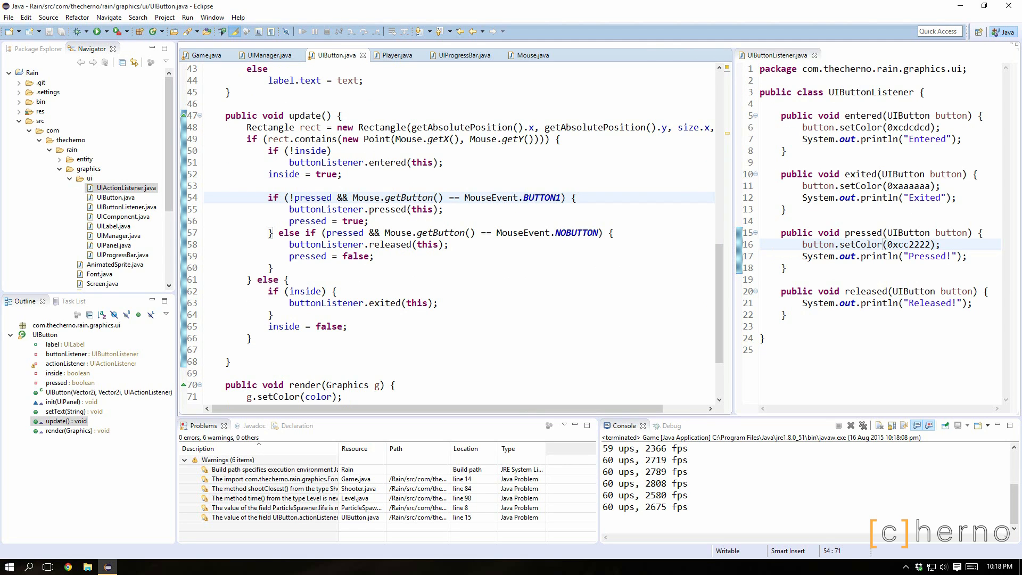
left_click(576, 198)
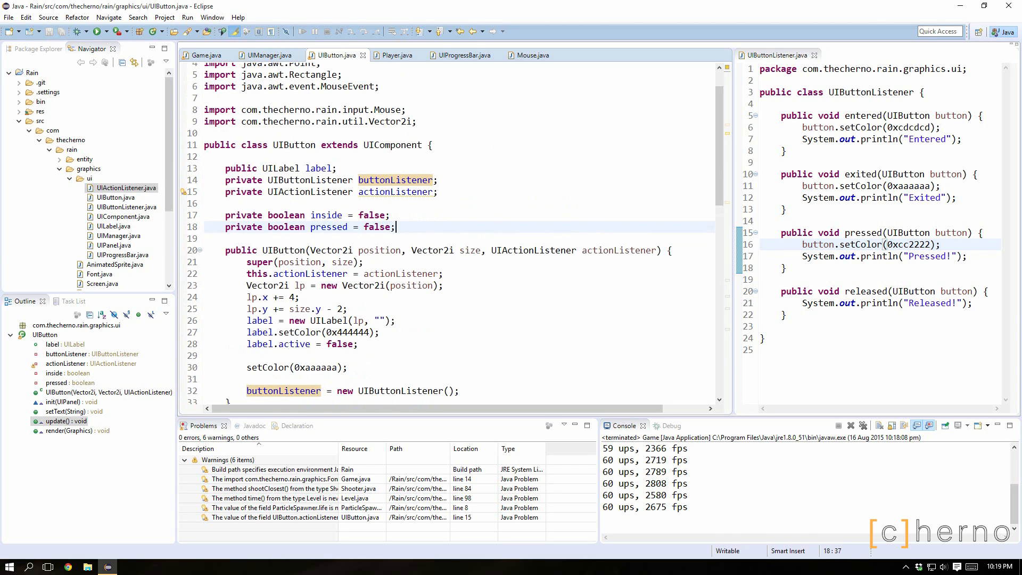
type("private boolean")
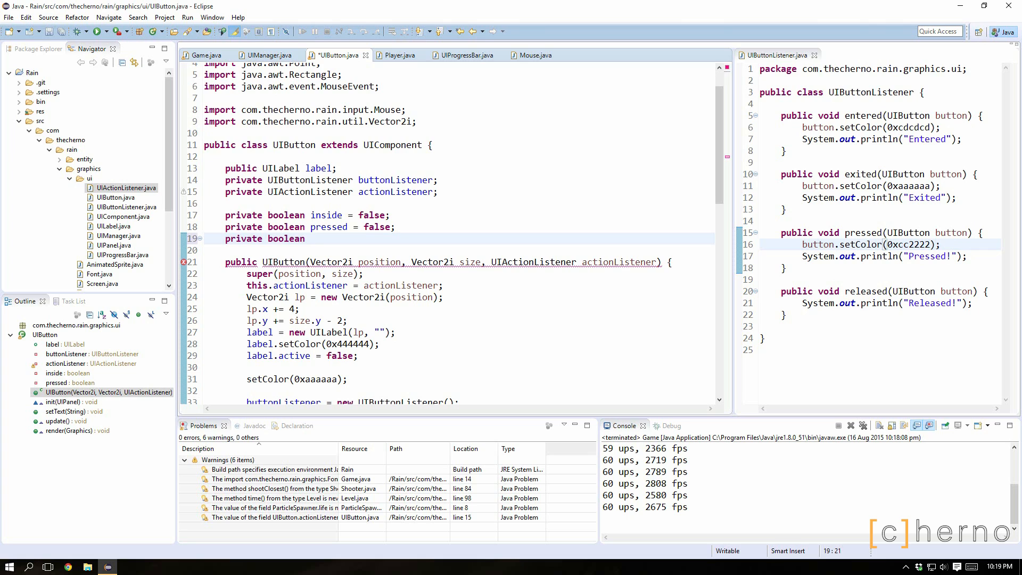
Add a private boolean blocked field to UIButton and set blocked = true on press
left_click(312, 239)
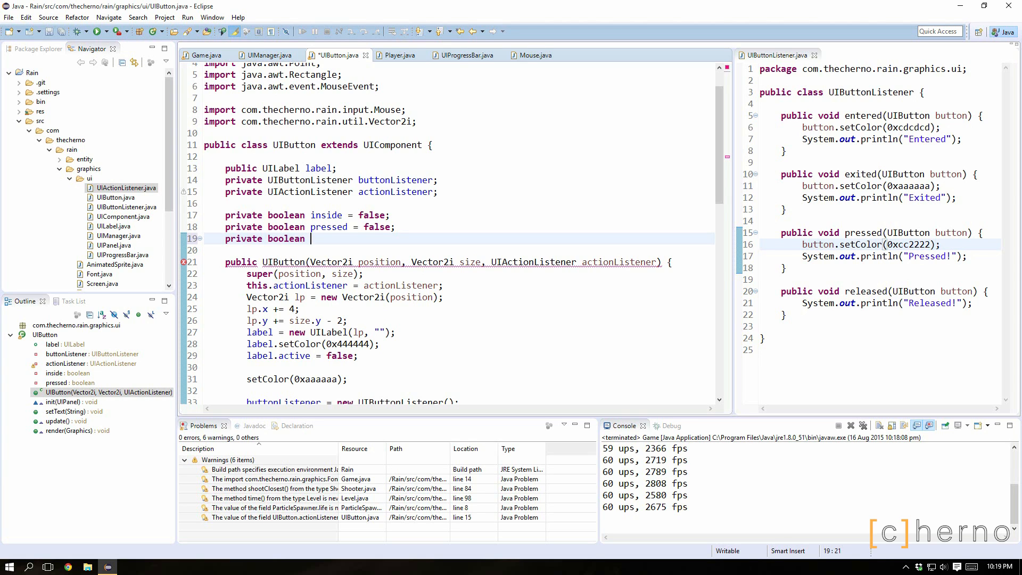
type("b1")
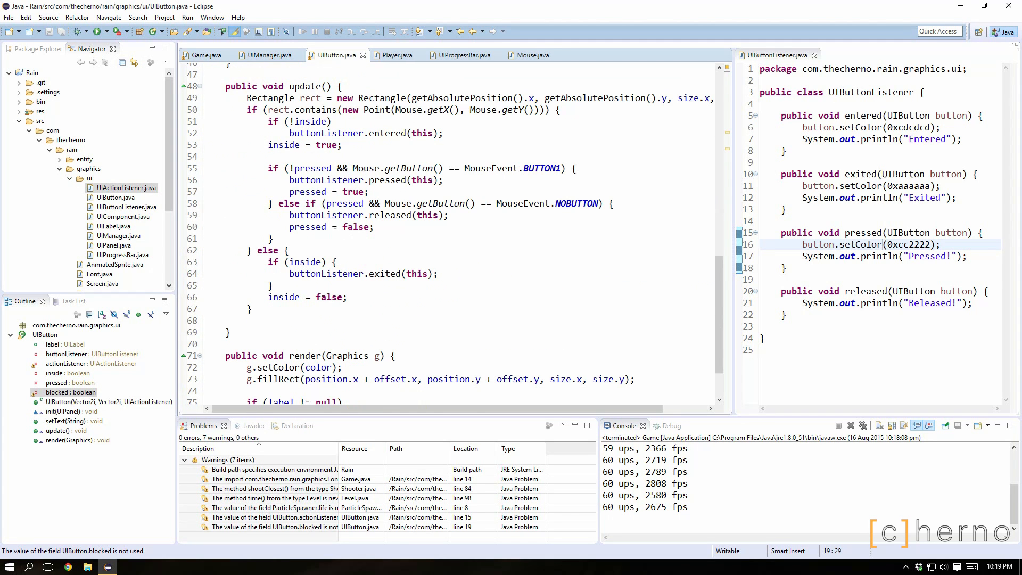
type("blocked = true;")
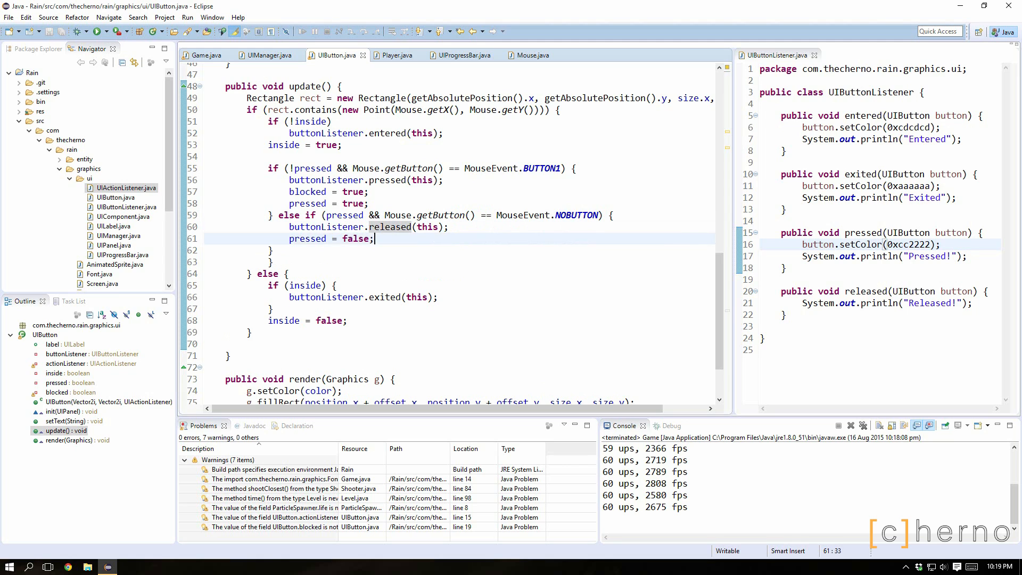
On release, call actionListener.perform() when blocked, then switch to the Player source
type("if (blocked")
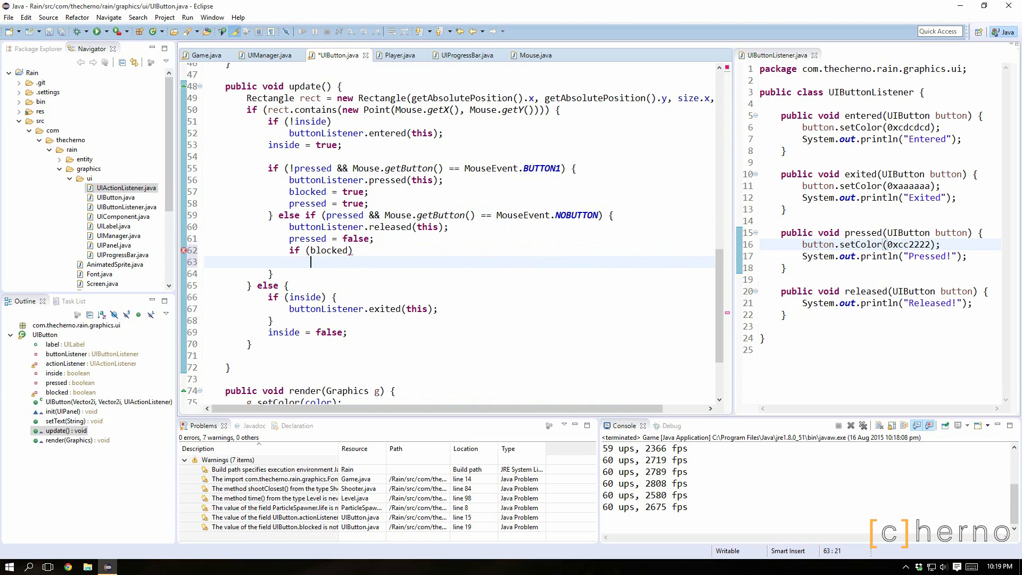
type("b")
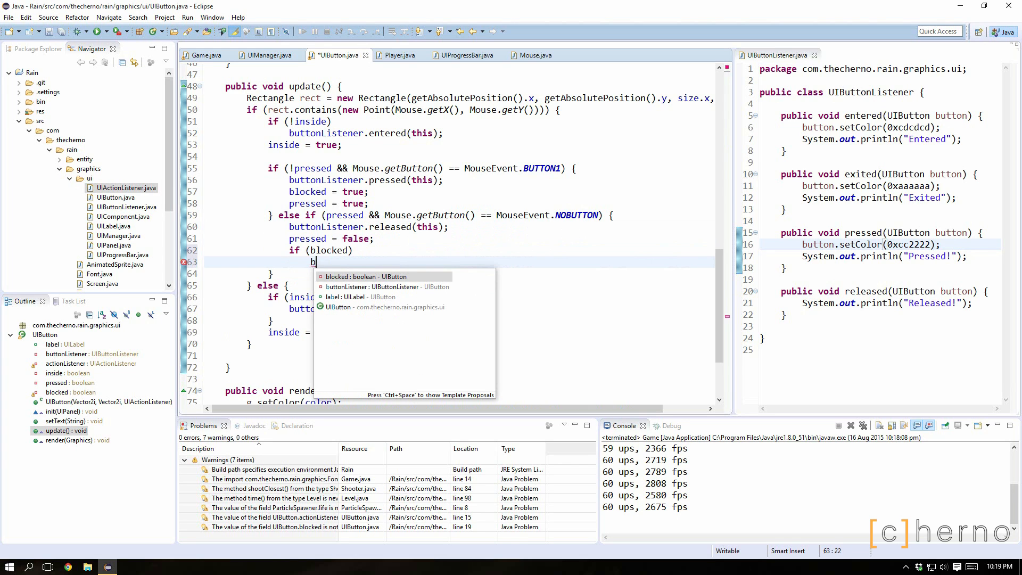
type("ac")
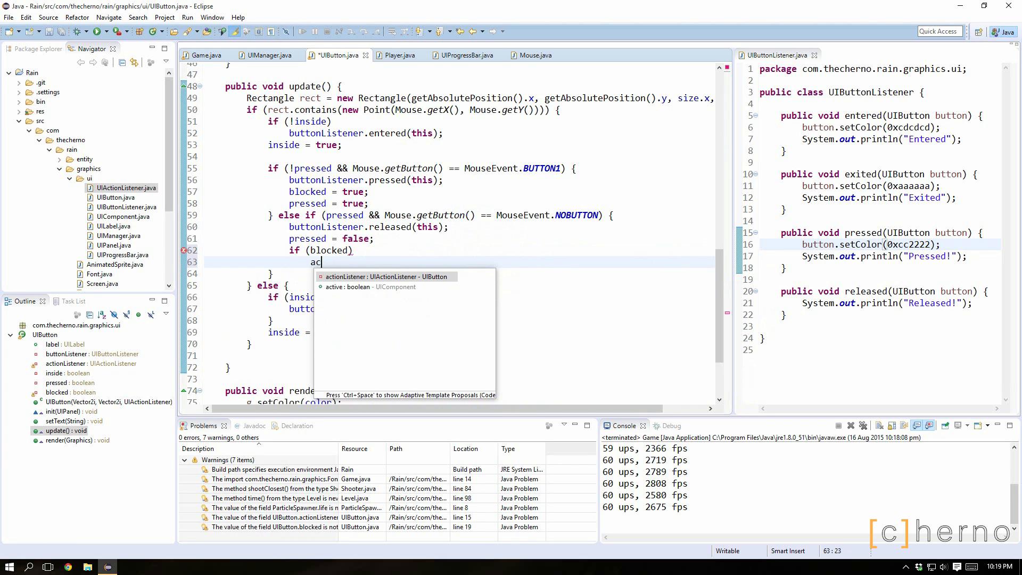
type("tionListener.p")
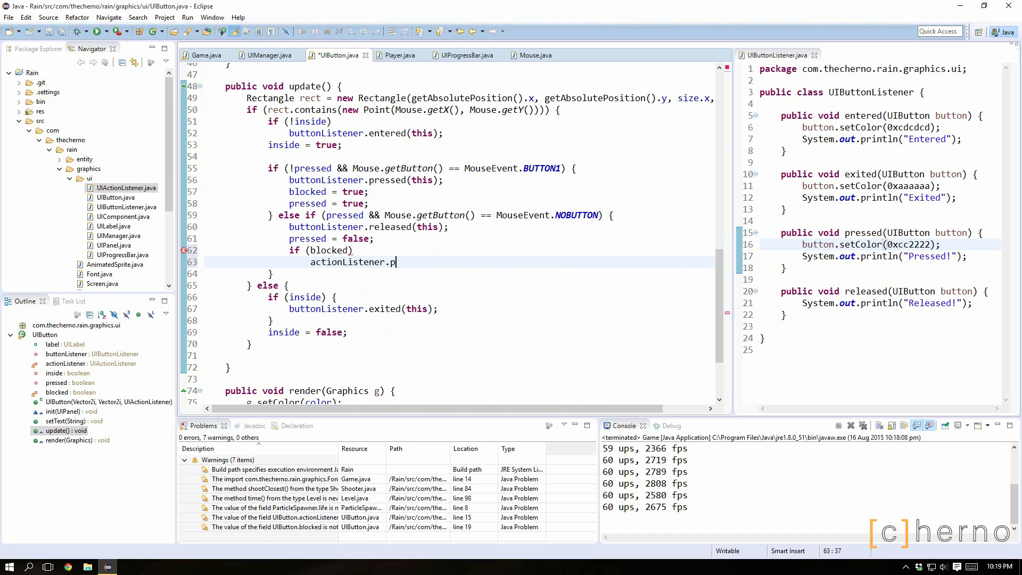
type("erform();")
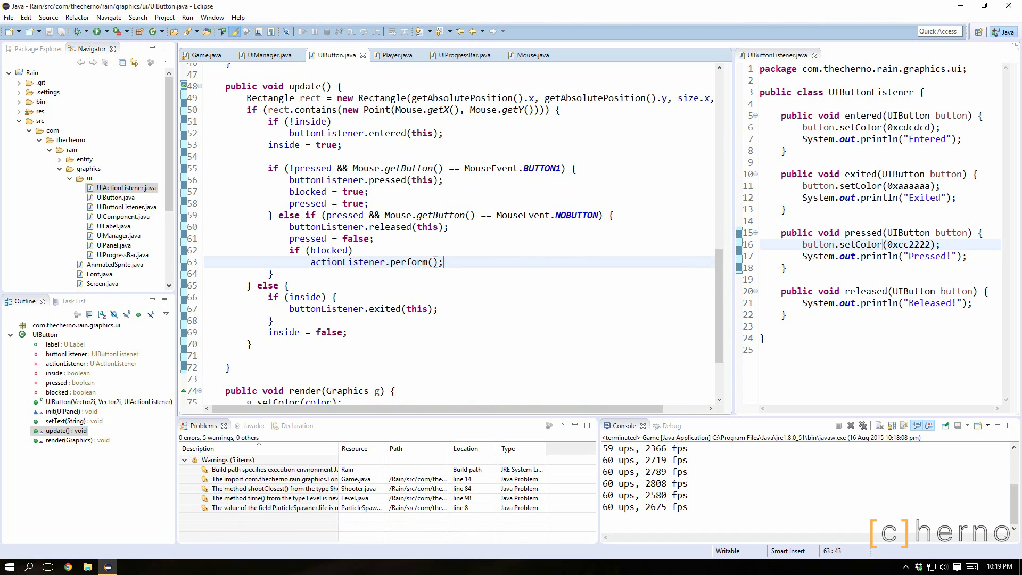
left_click(529, 55)
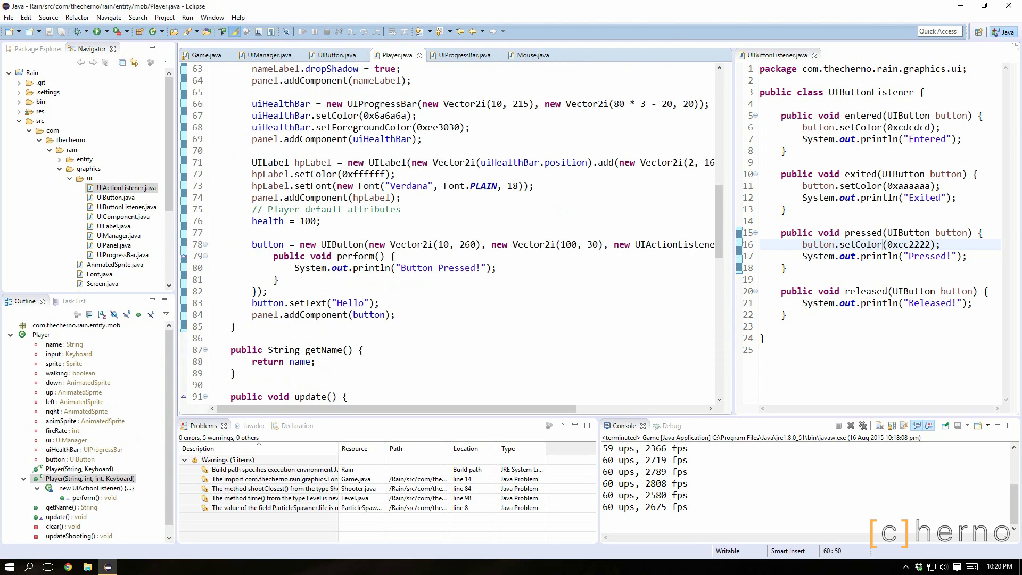
Run the game twice and press Hello to confirm Pressed!, Released! and Button Pressed! are logged
left_click(334, 54)
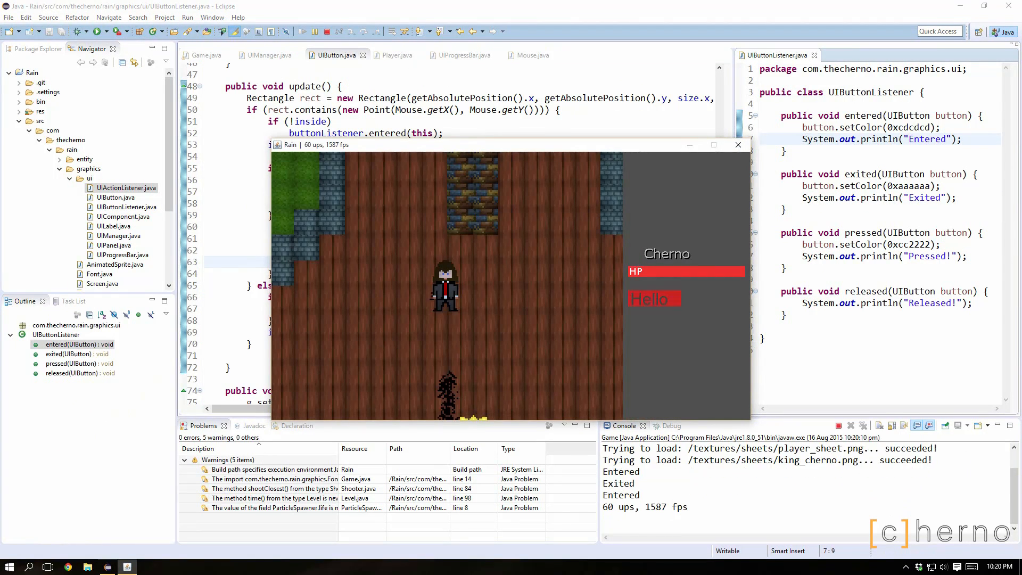
left_click(653, 298)
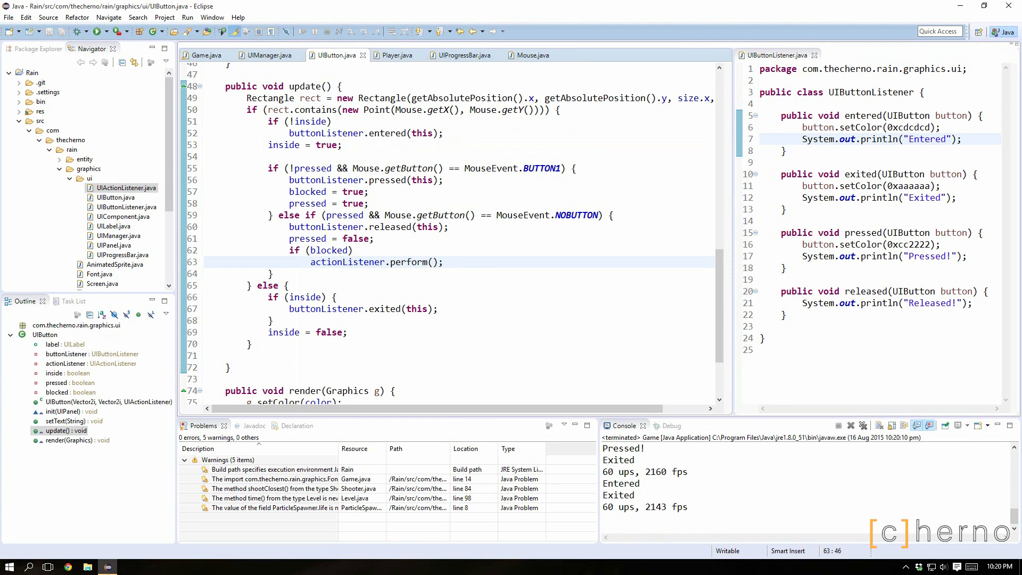
left_click(443, 261)
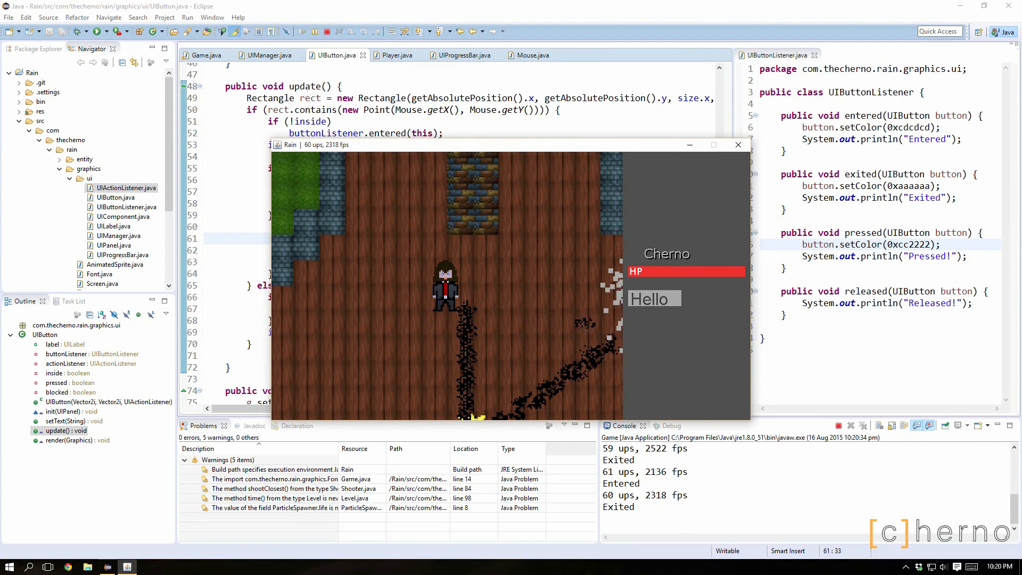
left_click(653, 298)
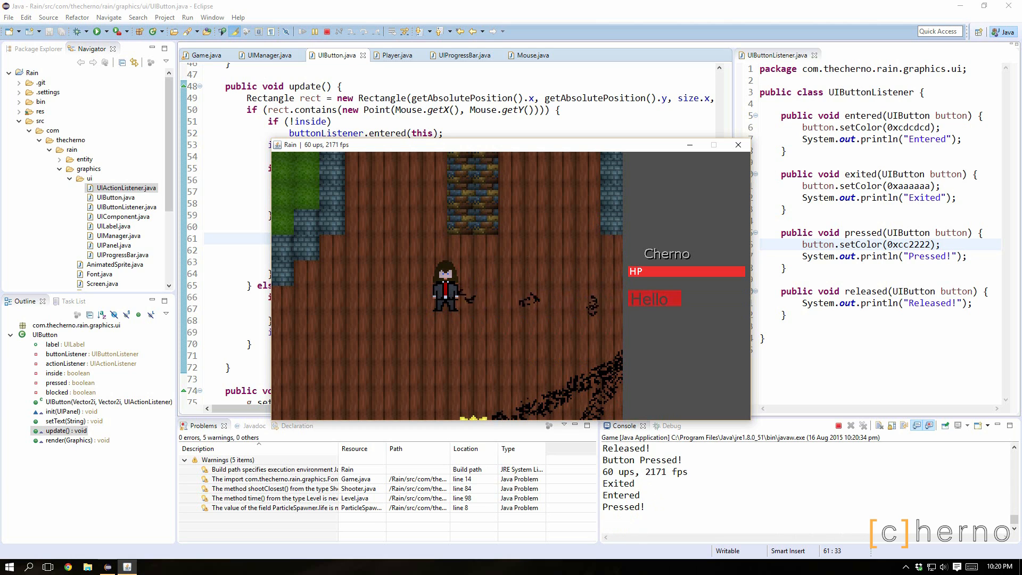
left_click(653, 298)
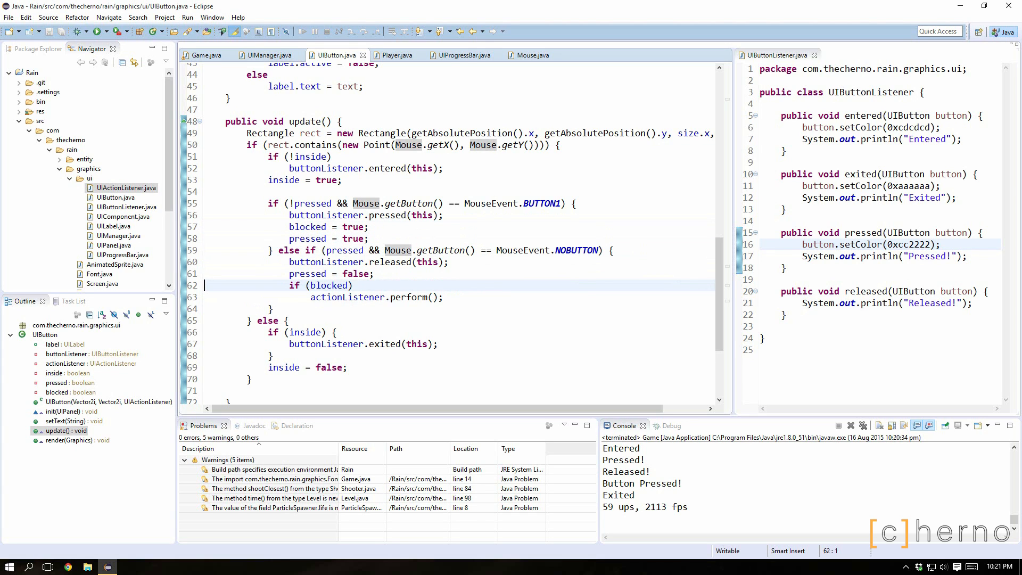
mouse_move(449, 284)
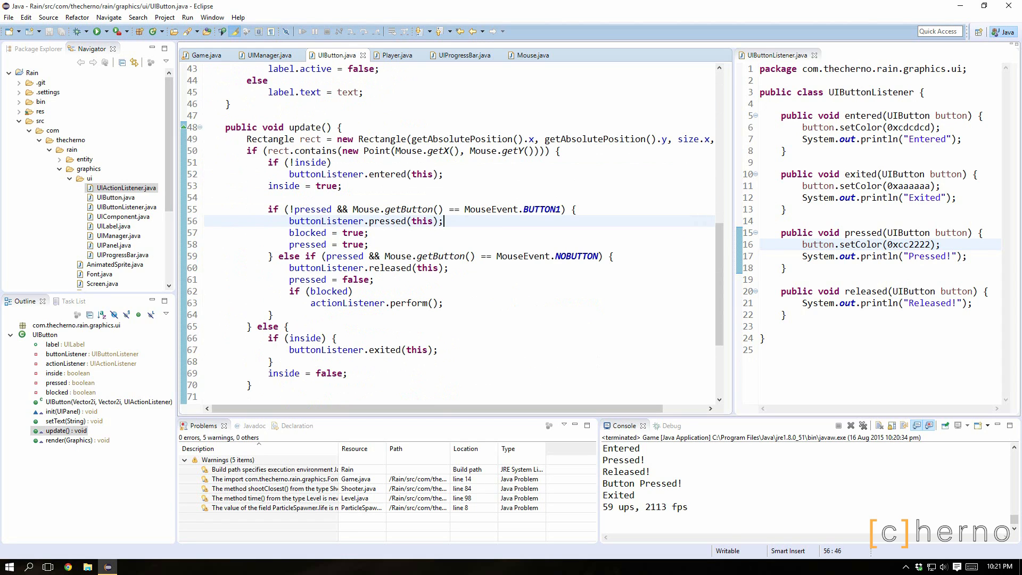
mouse_move(430, 256)
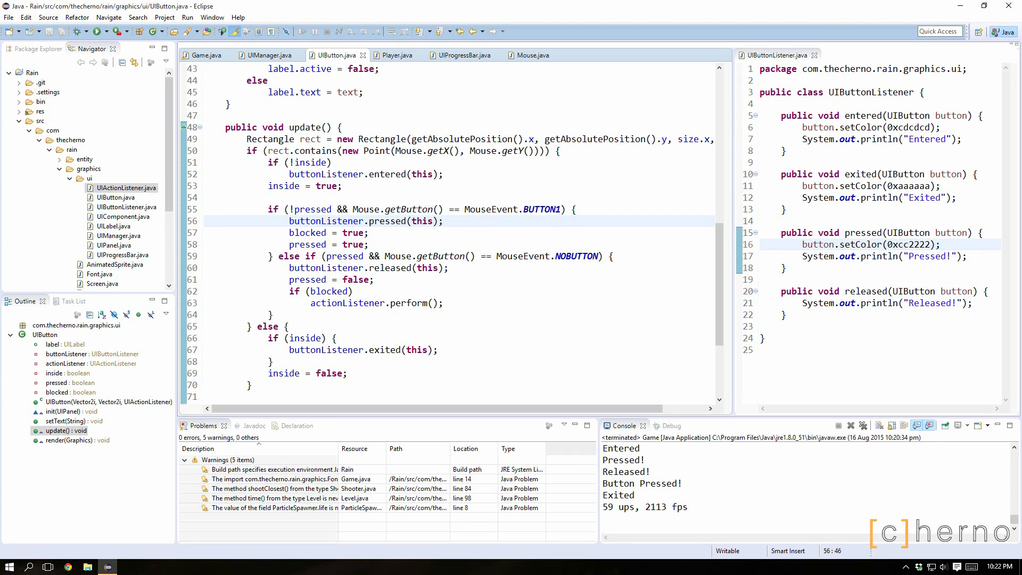
Remove blocked = true and the if (blocked) check so release calls actionListener.perform() directly
left_click(327, 233)
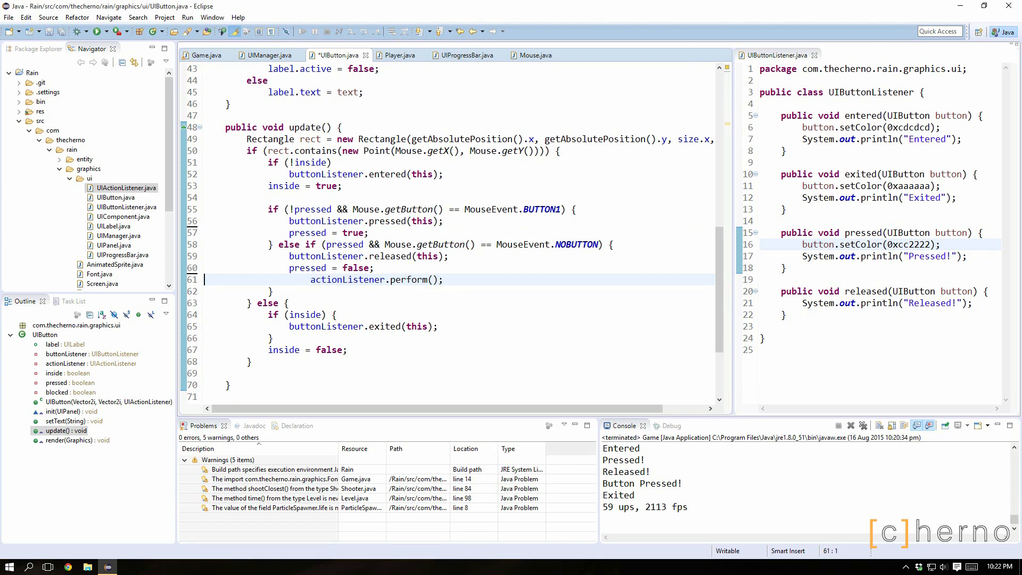
left_click(271, 290)
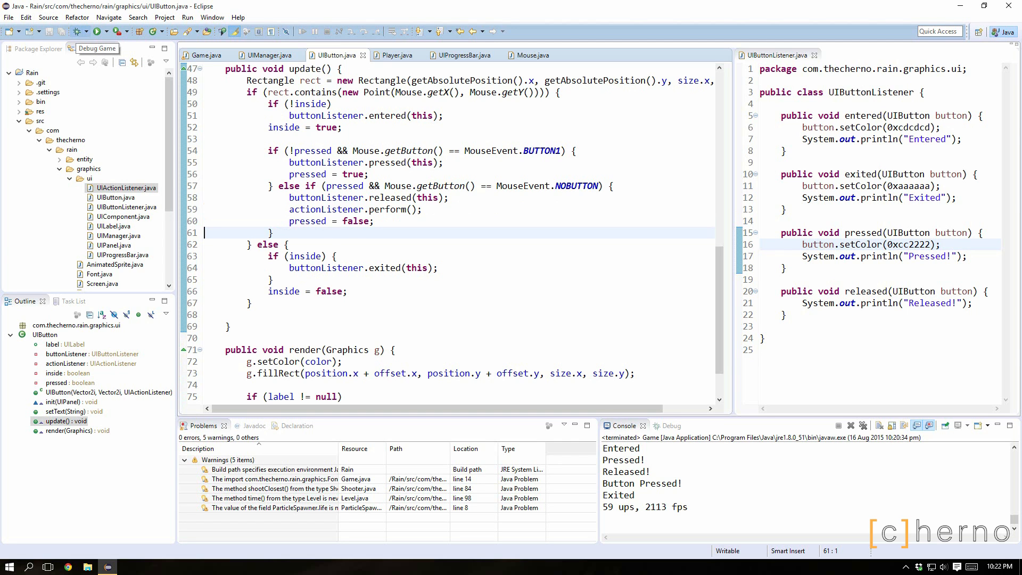
Test-run the game, then make the Hello button's perform() call System.exit(0) in Player.java
left_click(303, 31)
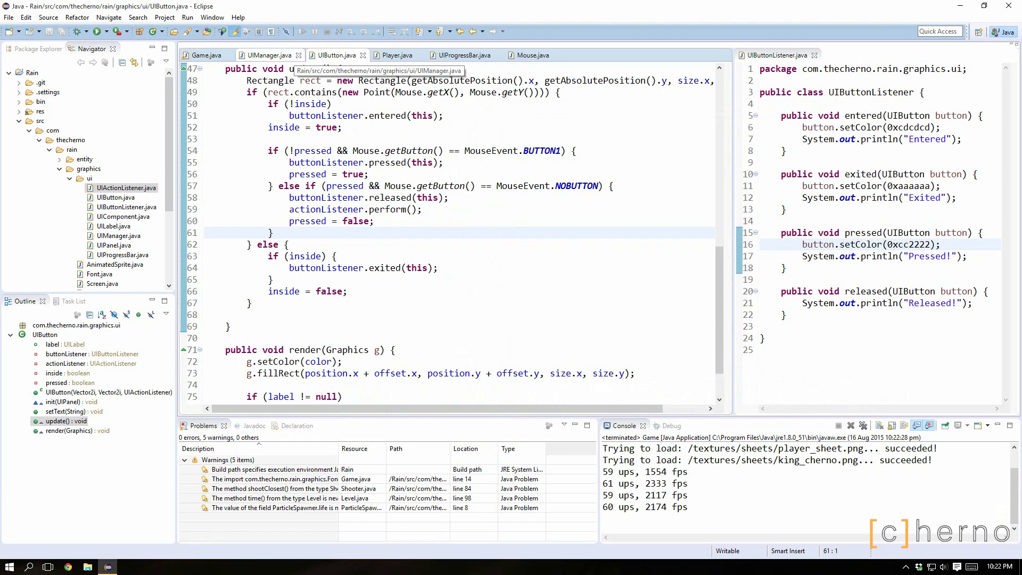
left_click(396, 54)
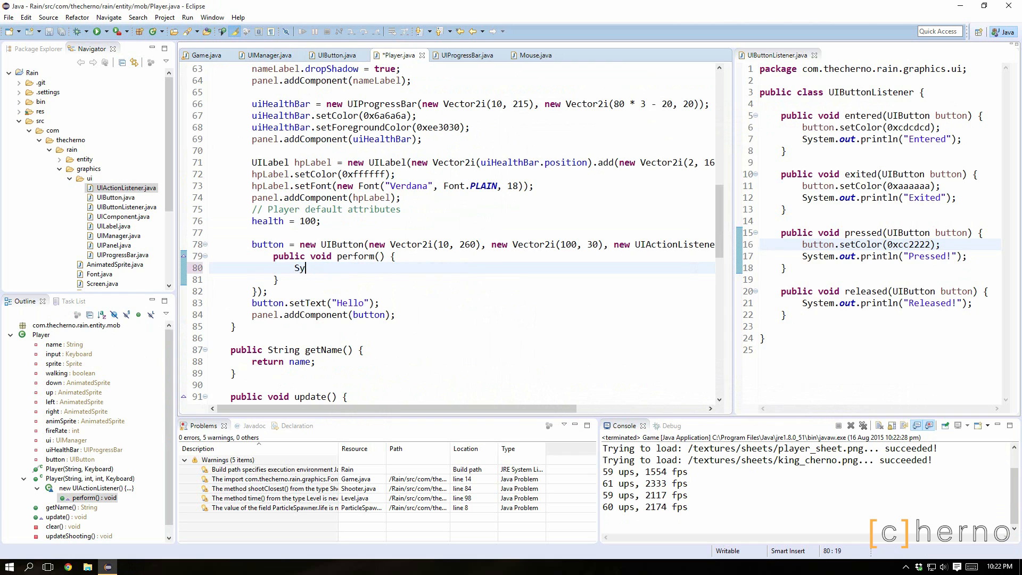
type("System.exit(0);")
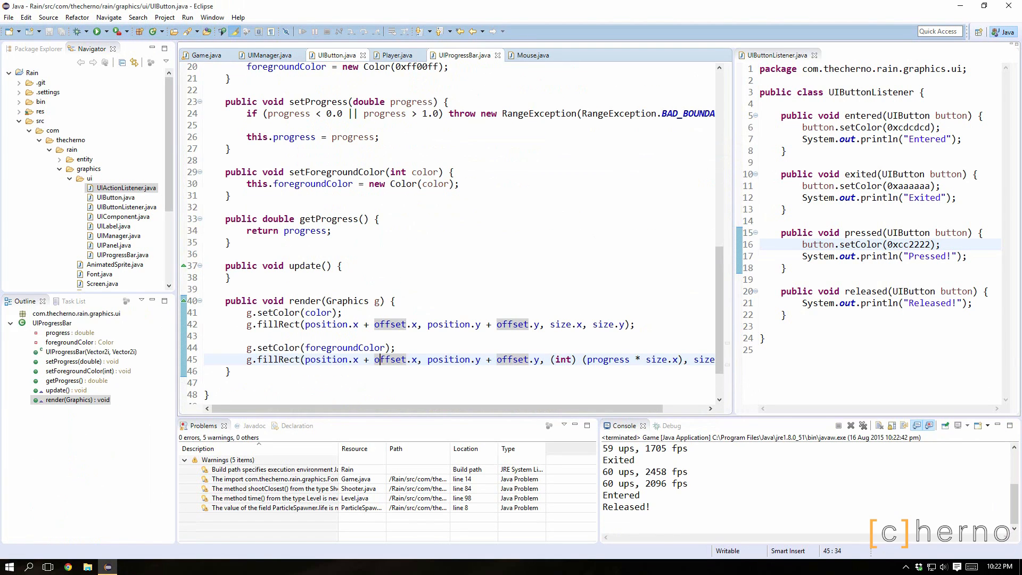
In UIButton.update()'s exited branch, reset pressed = false after notifying the listener
left_click(532, 55)
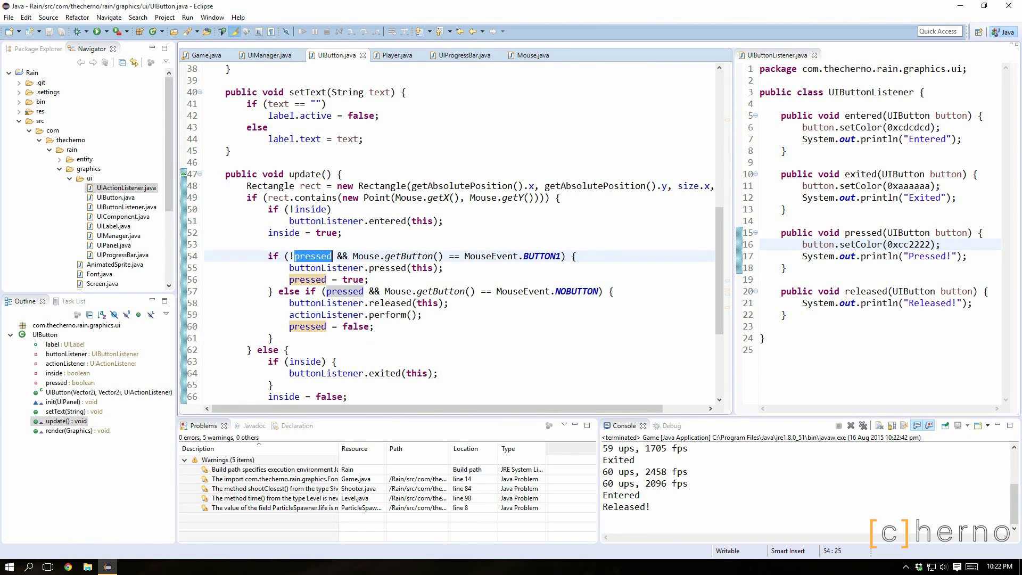
scroll("down", 3)
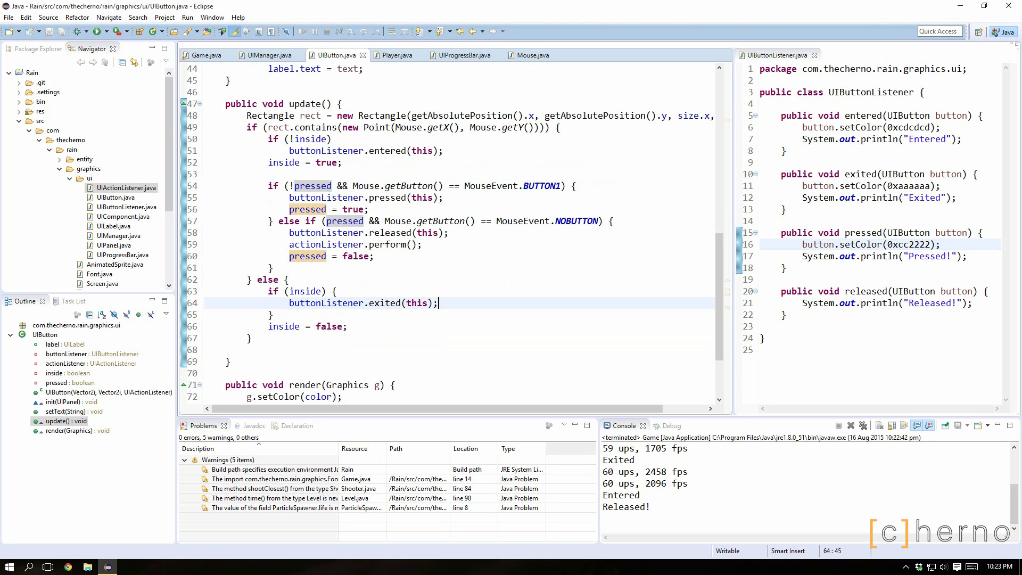
type("pressed = false;")
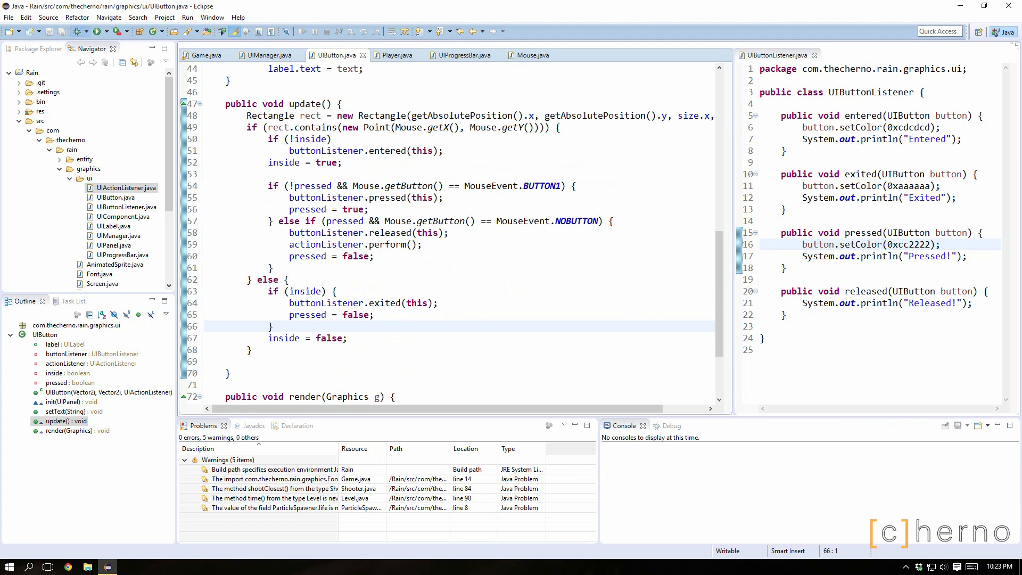
Run the game and press the Hello button, which turns red and exits the game
left_click(187, 31)
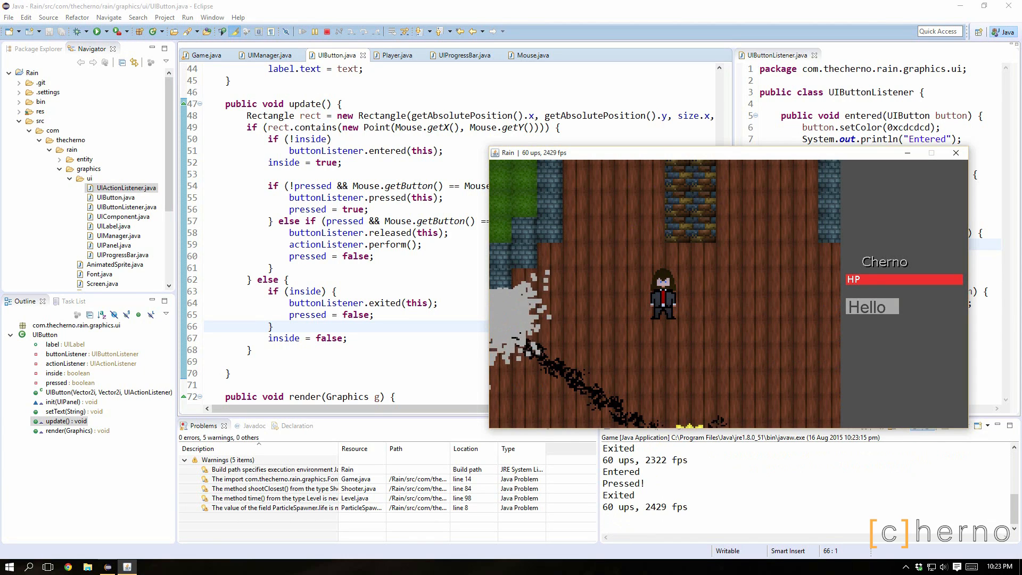
left_click(871, 307)
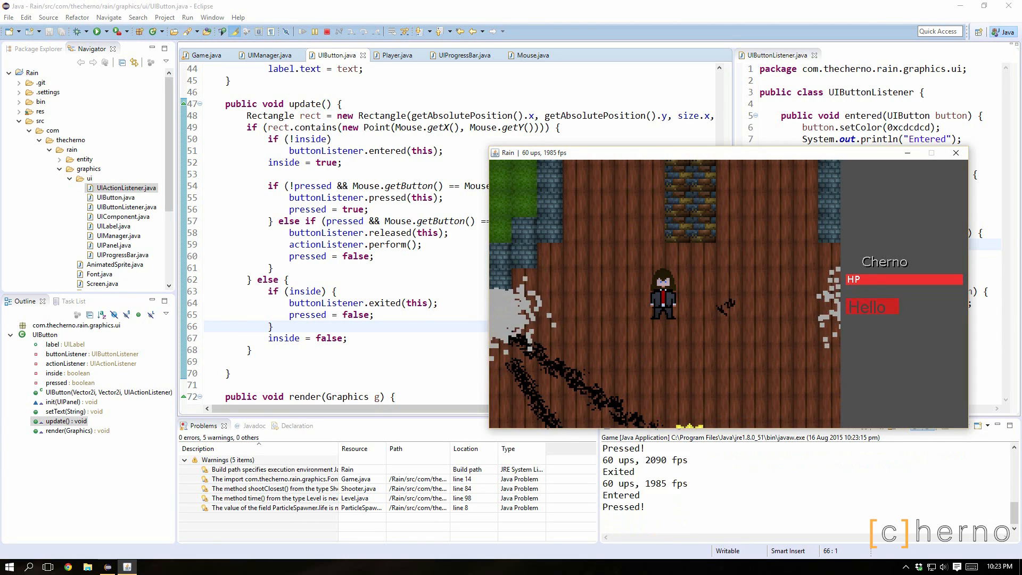
left_click(956, 152)
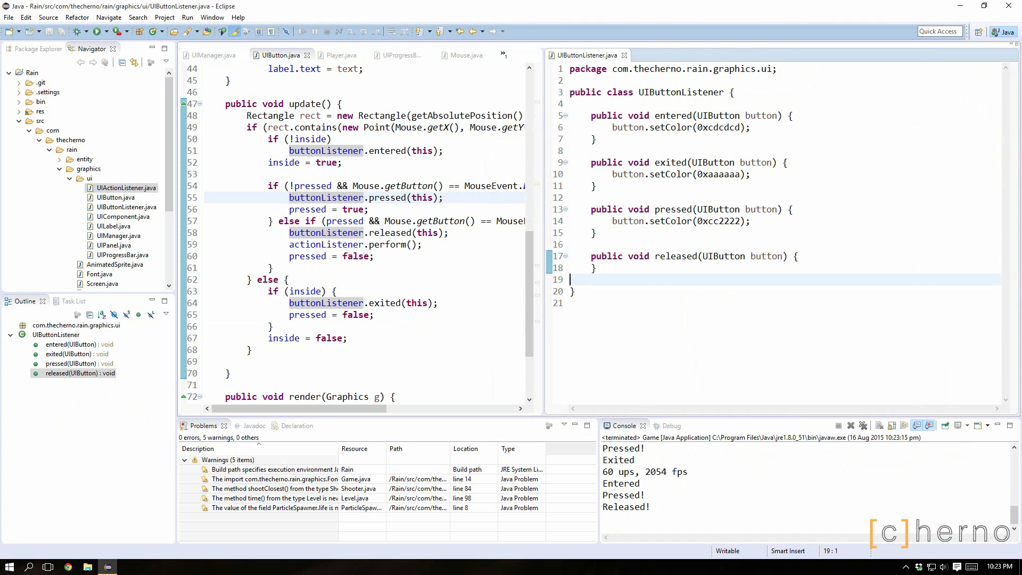
Strip the println debug lines from UIButtonListener and test-run the game twice, quitting via Hello
double_click(718, 174)
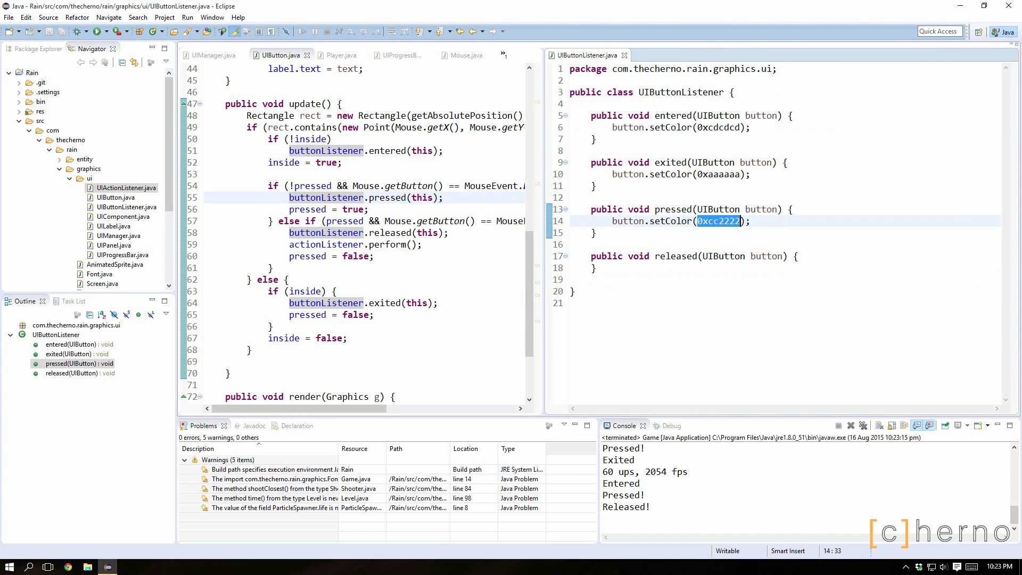
mouse_move(76, 31)
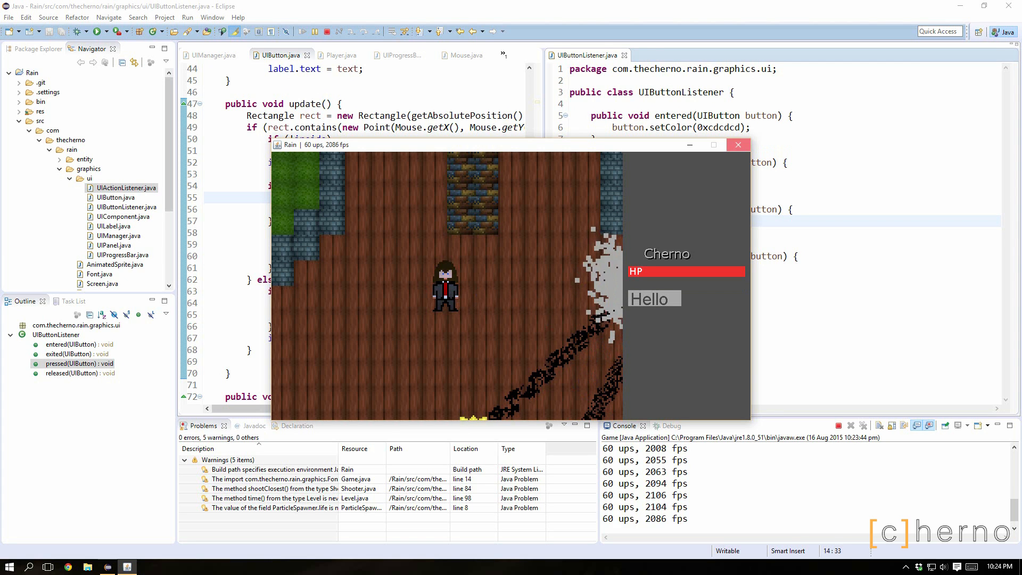
left_click(738, 144)
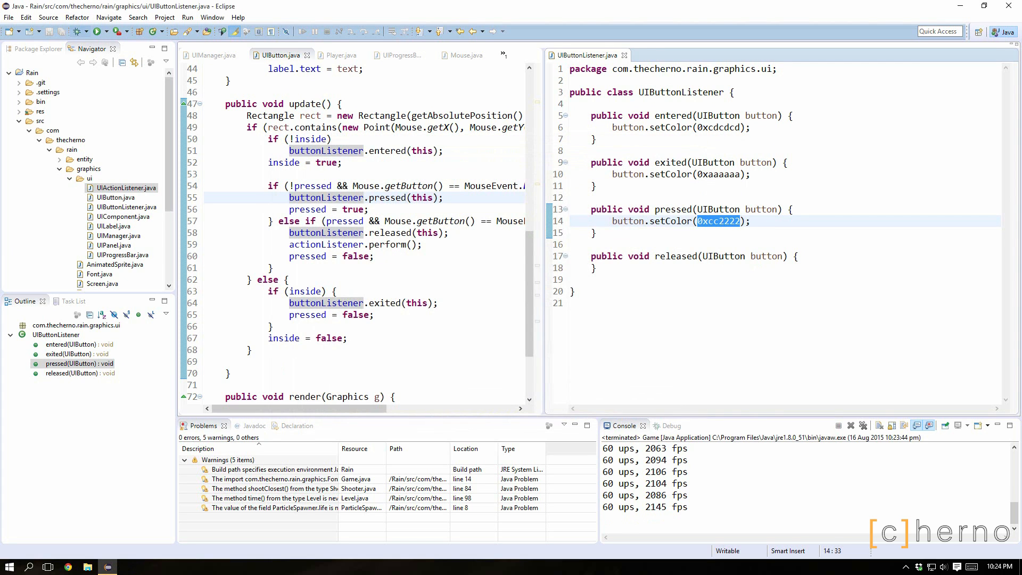
left_click(304, 31)
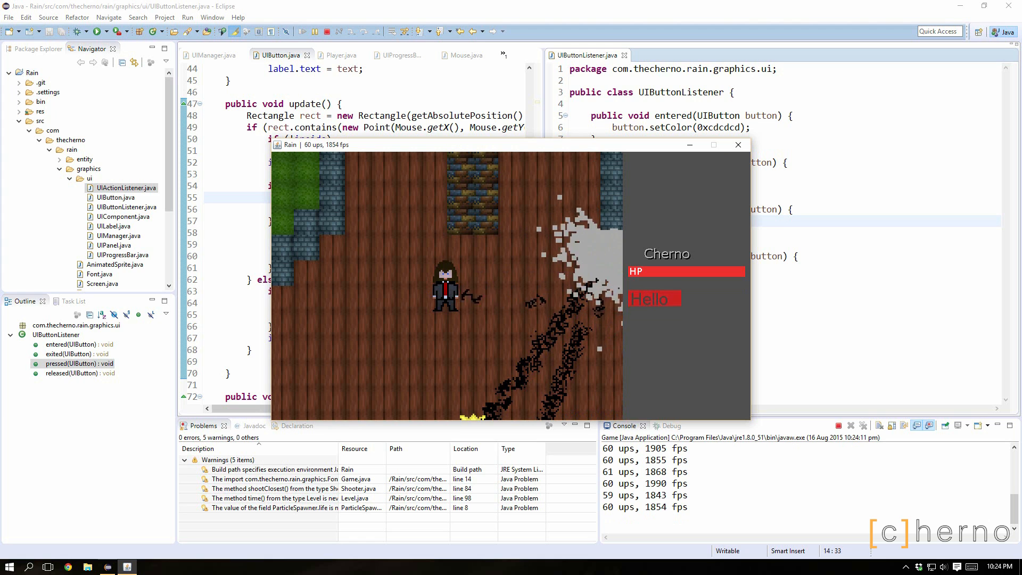
left_click(736, 145)
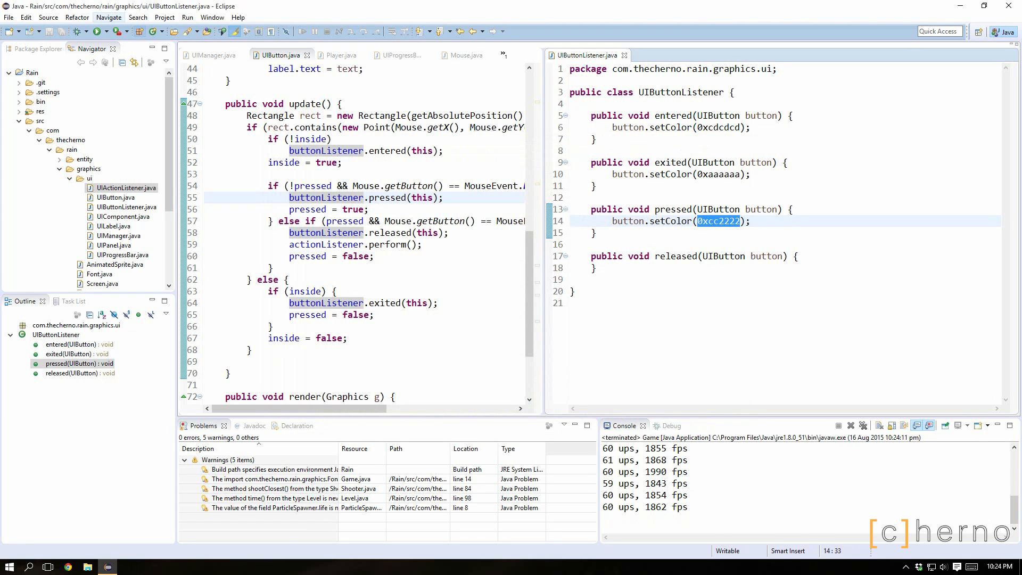
left_click(304, 31)
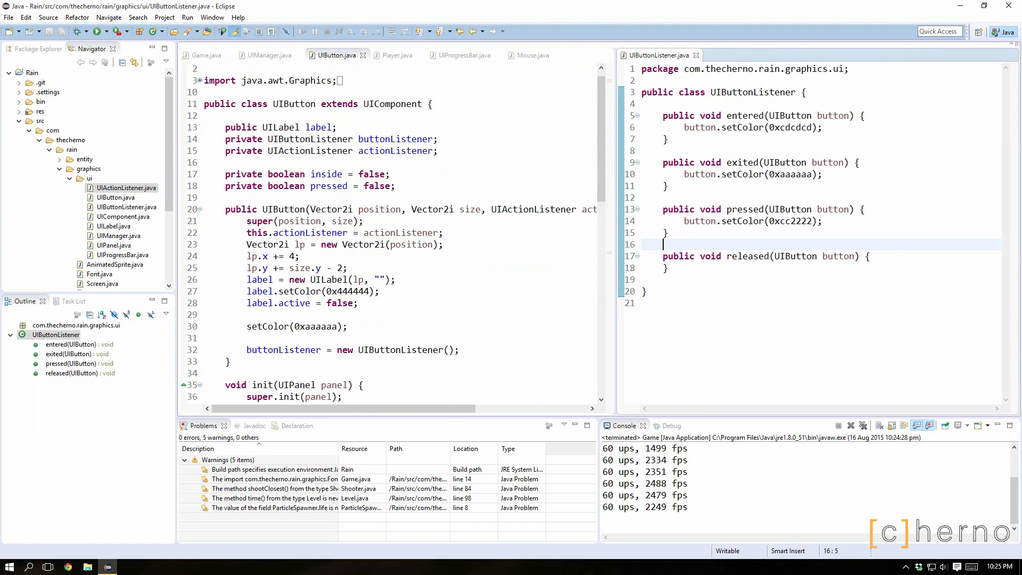
Below init(), declare public void setButtonListener(UIButtonListener buttonListener)
double_click(310, 150)
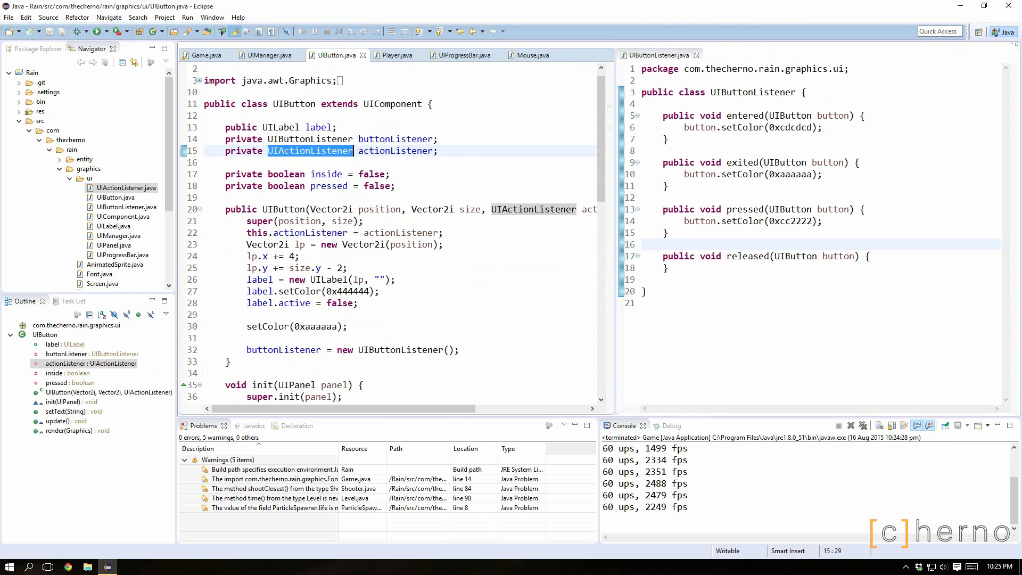
scroll("down", 3)
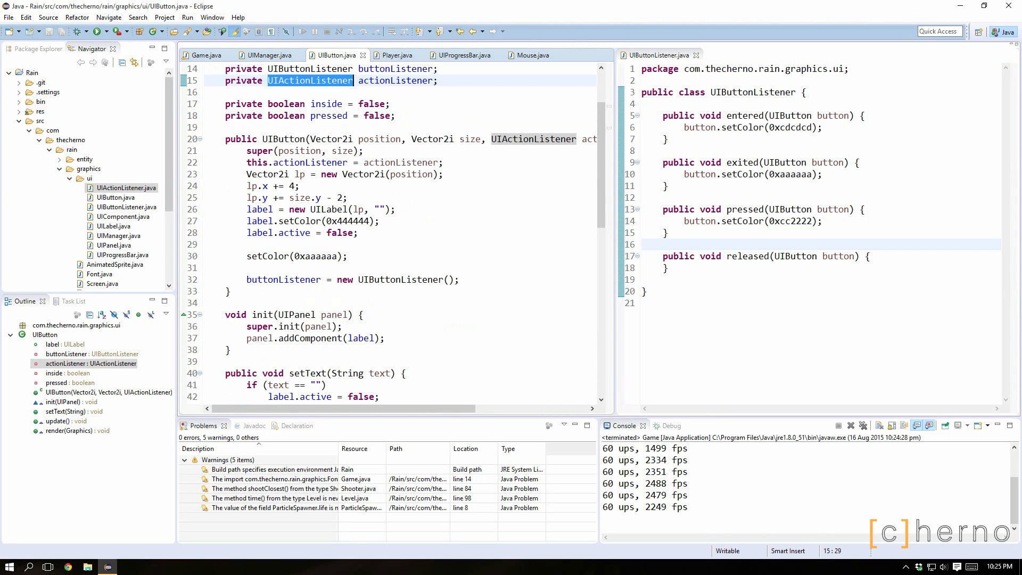
left_click(332, 268)
type("public void set")
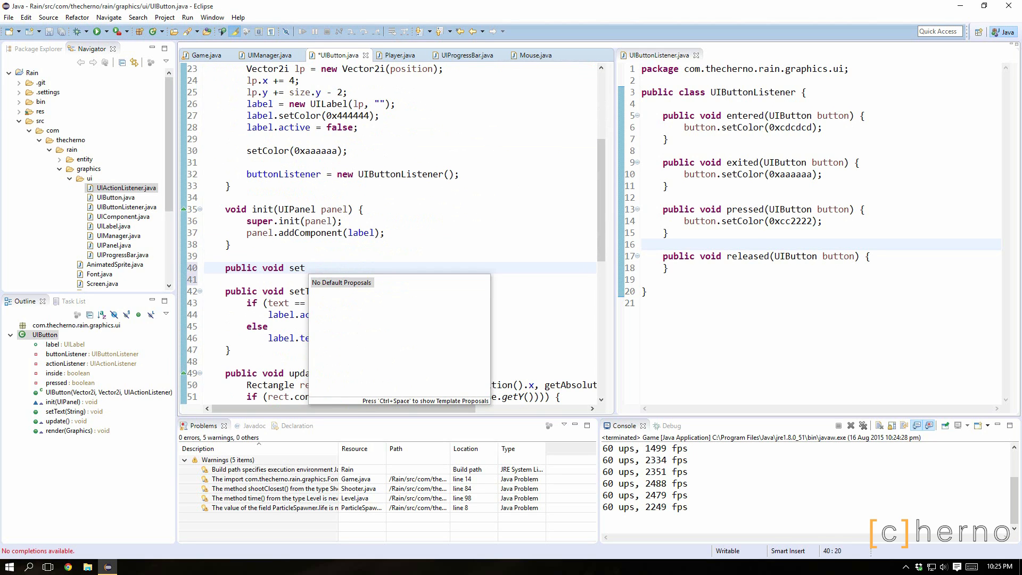
type("UI")
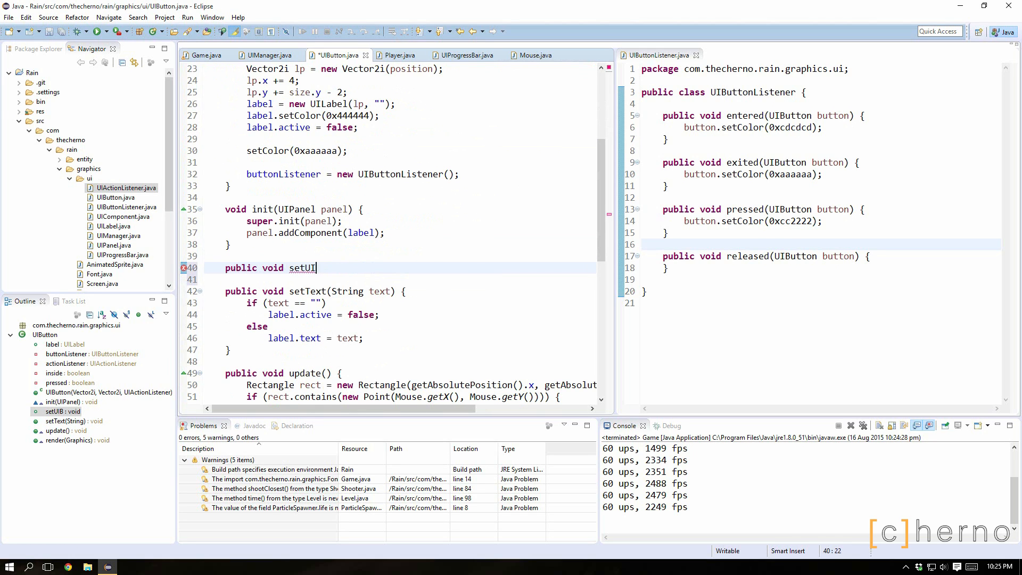
type("ButtonListener() {")
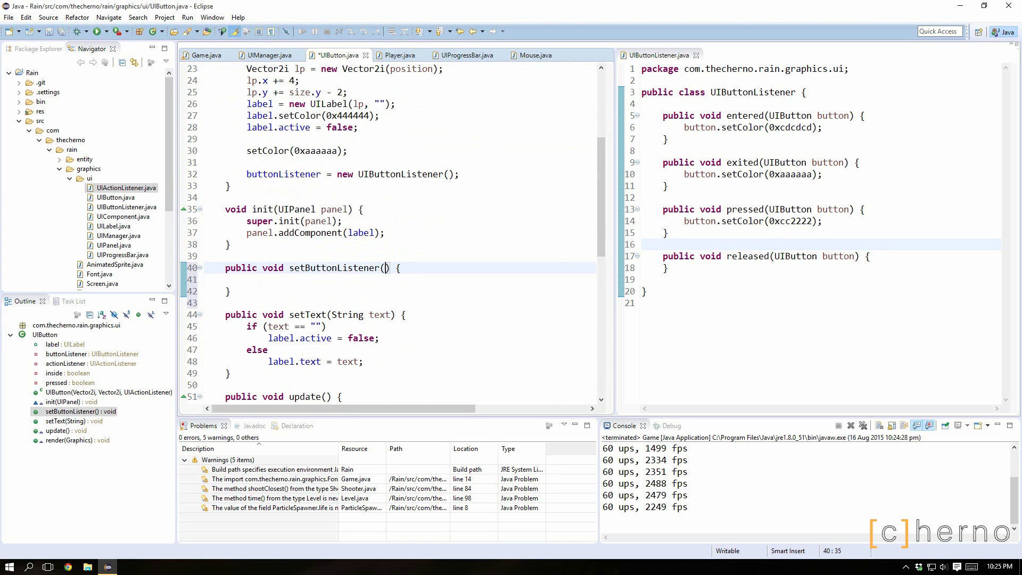
type("UIButtonListener")
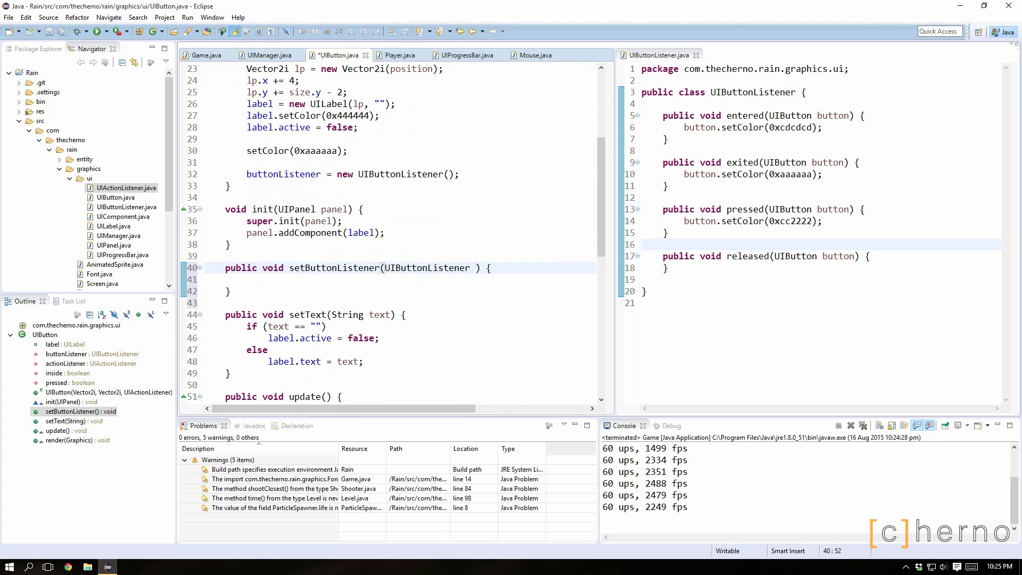
type("listener")
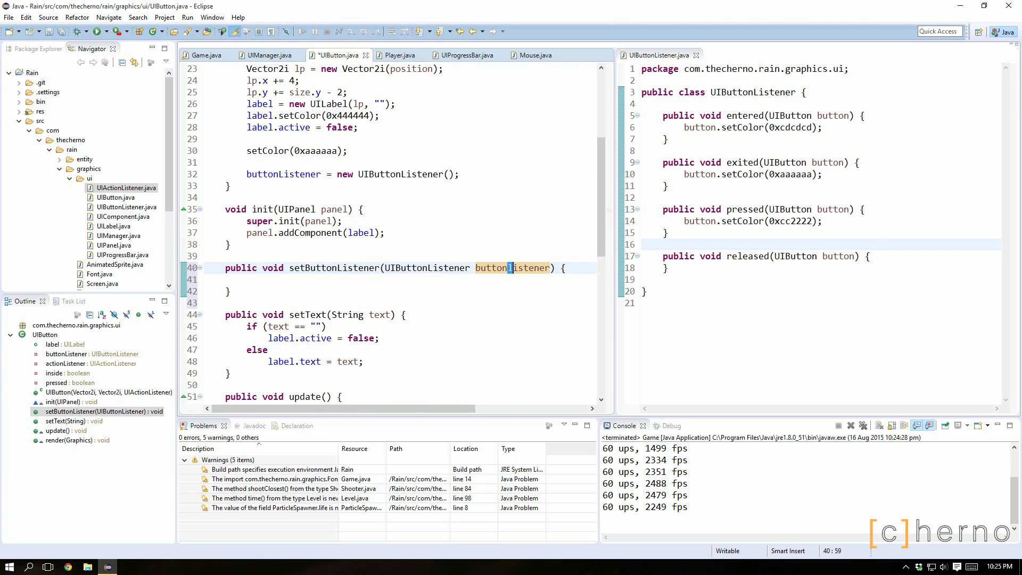
Fix the parameter casing and assign this.buttonListener = buttonListener in the method body
double_click(491, 267)
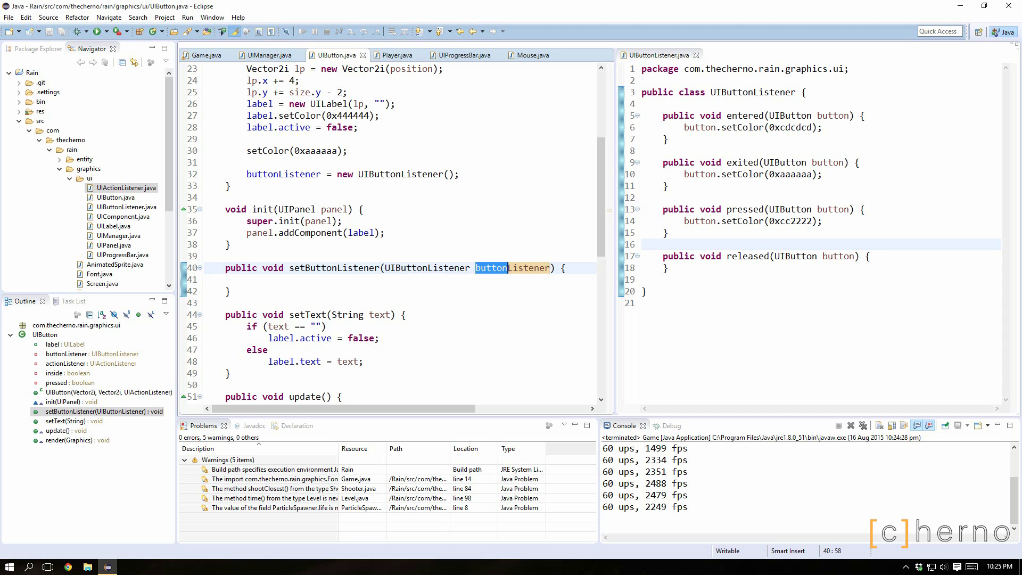
type("this")
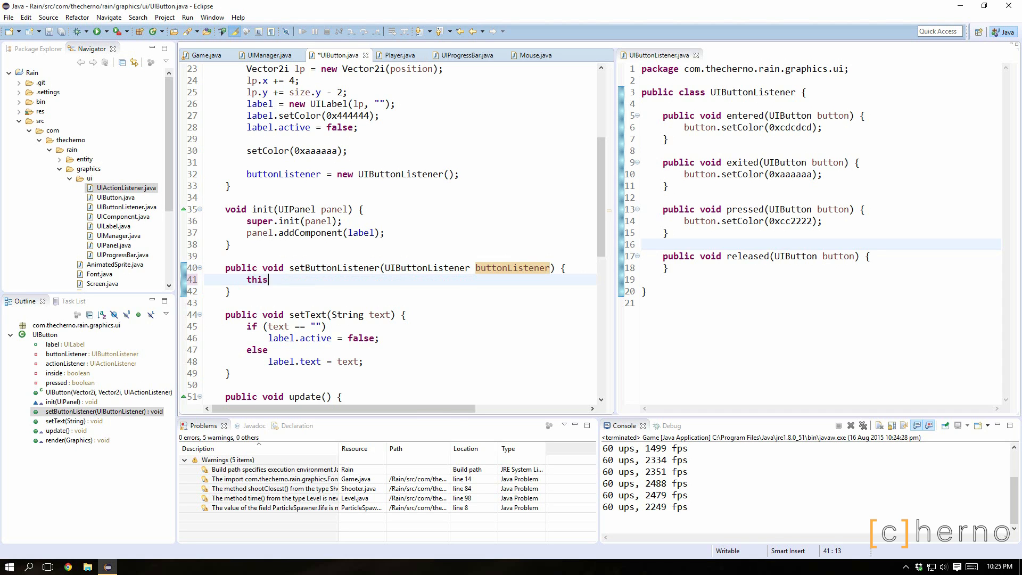
type(".buttonListener = buttonListener;")
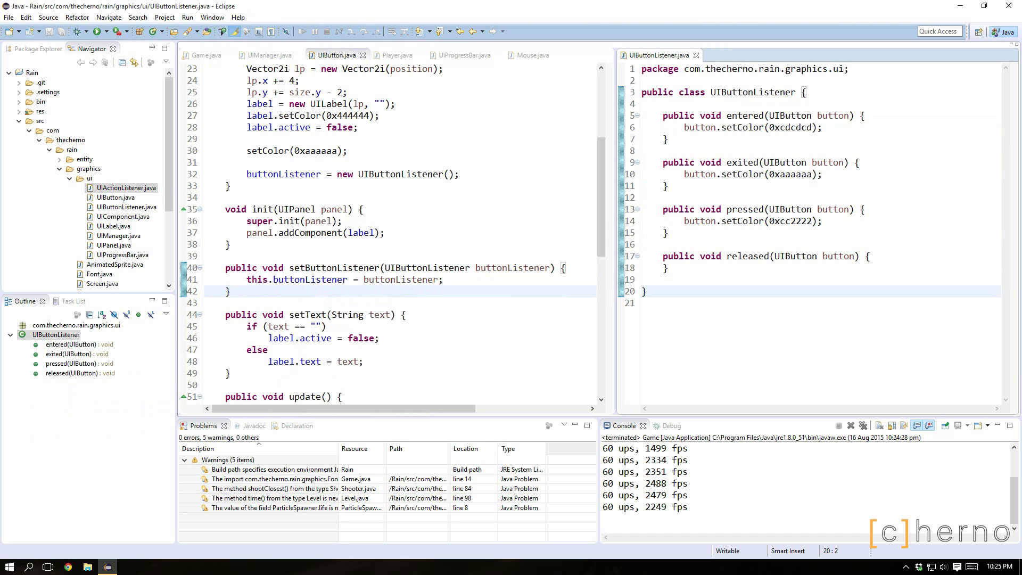
double_click(511, 366)
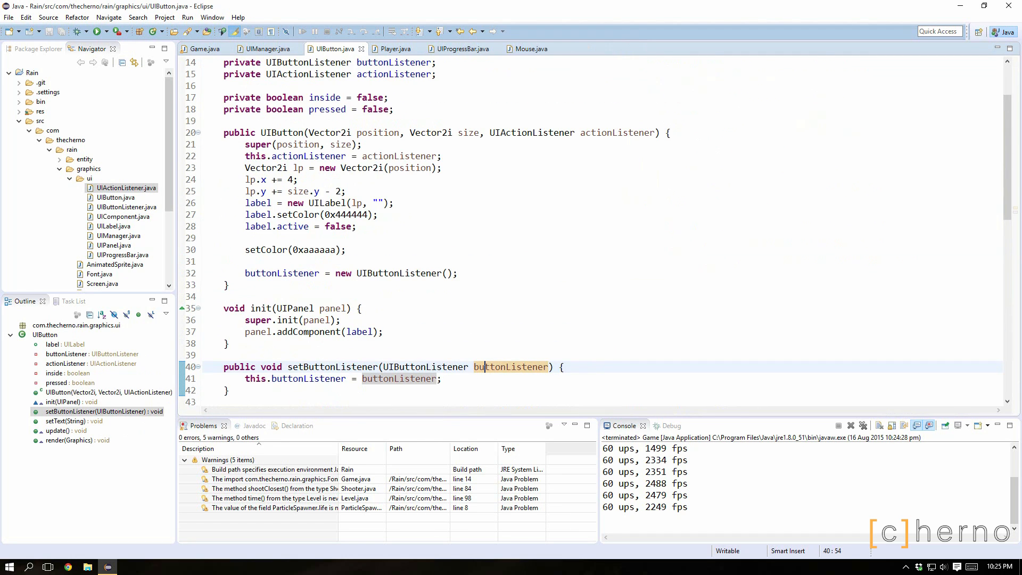